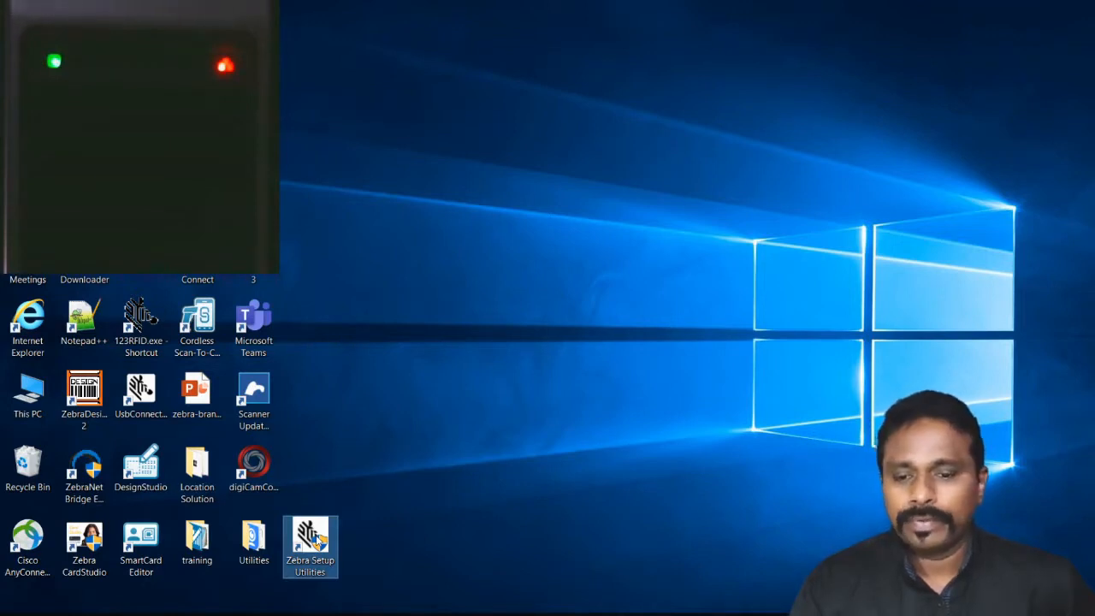
Step: Launch Zebra Setup Utilities, select the ZDesigner ZT610-203dpi printer and open its Printer Tools
double_click(310, 543)
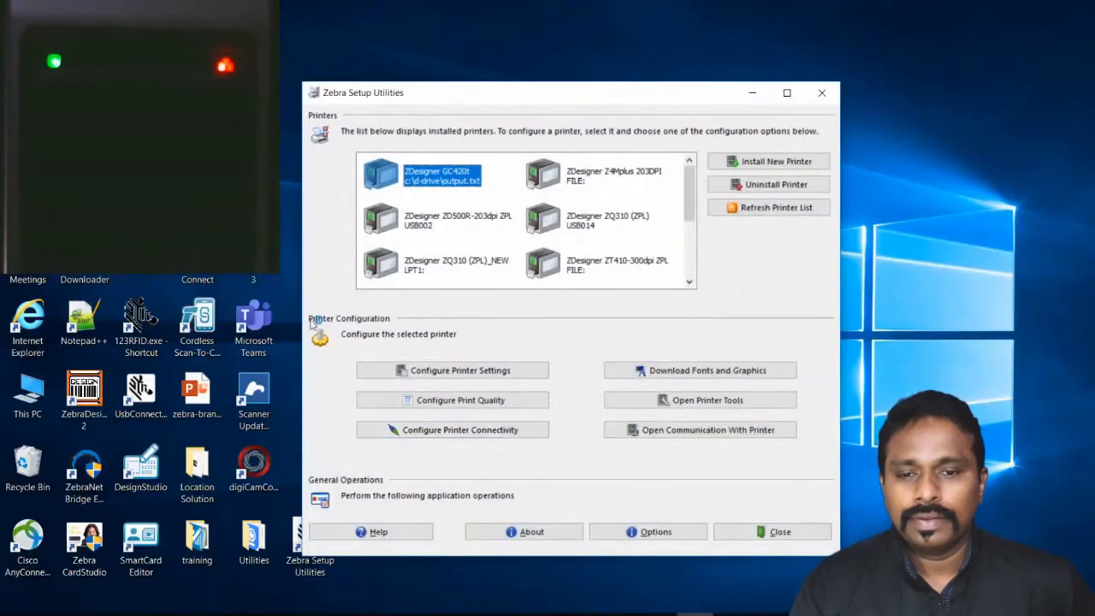
scroll("down", 3)
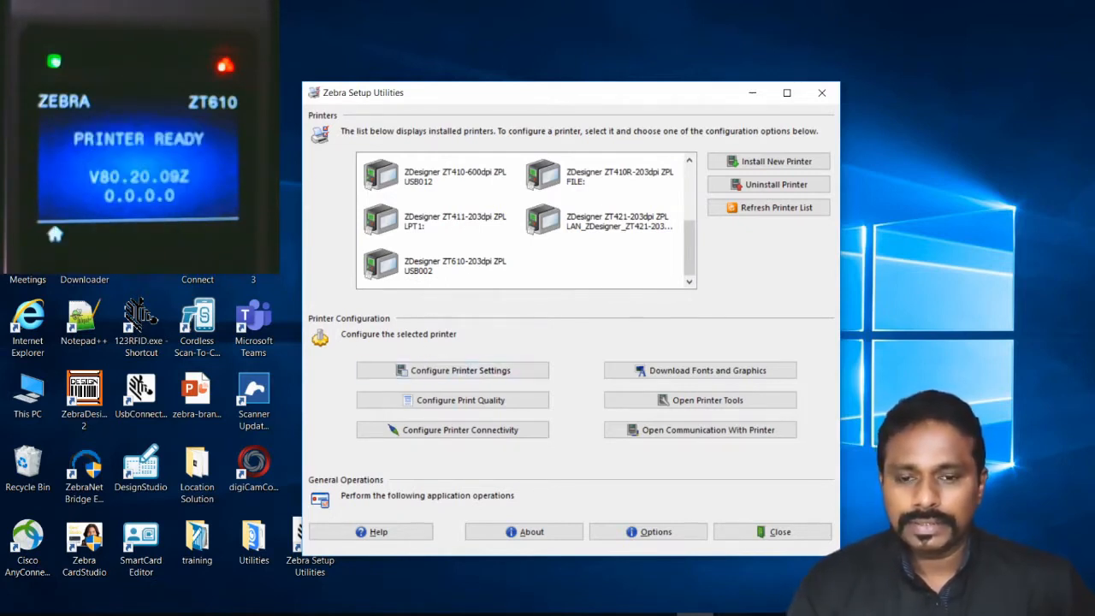
left_click(455, 265)
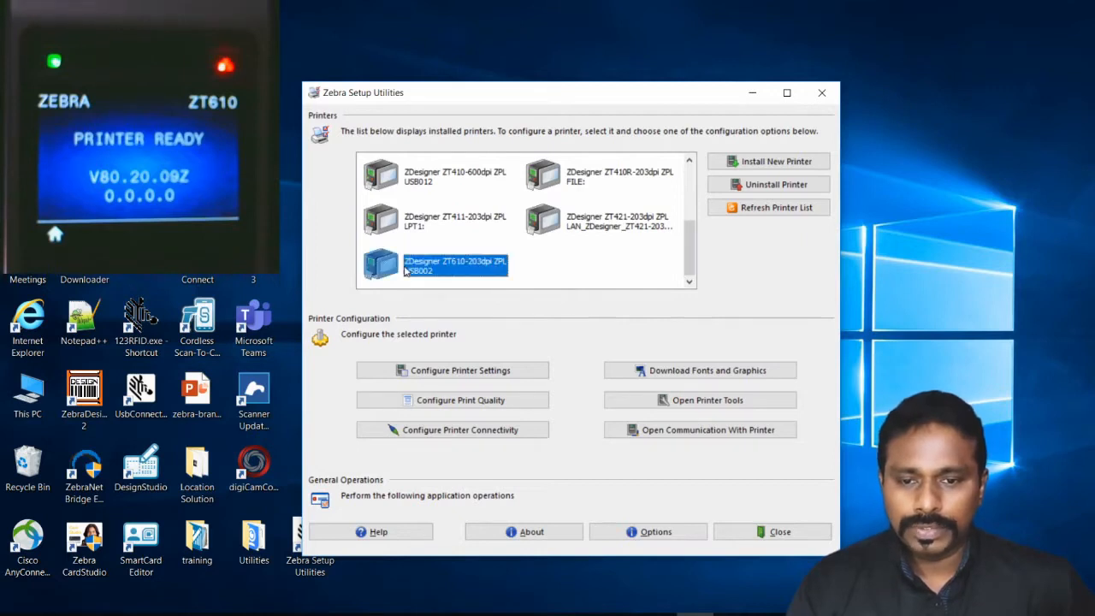
mouse_move(391, 291)
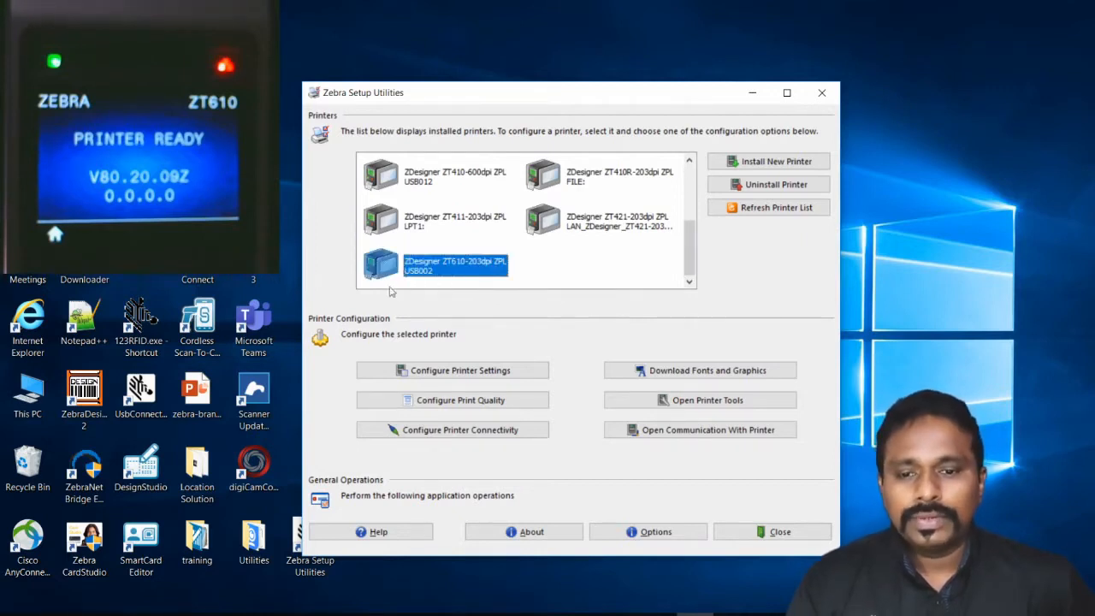
mouse_move(699, 400)
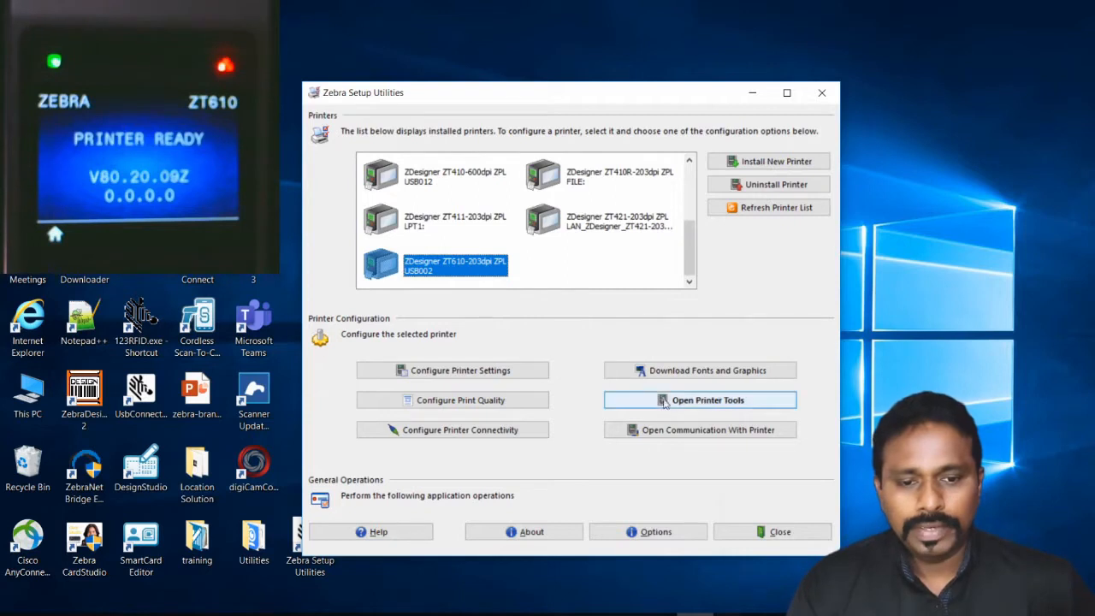
mouse_move(700, 400)
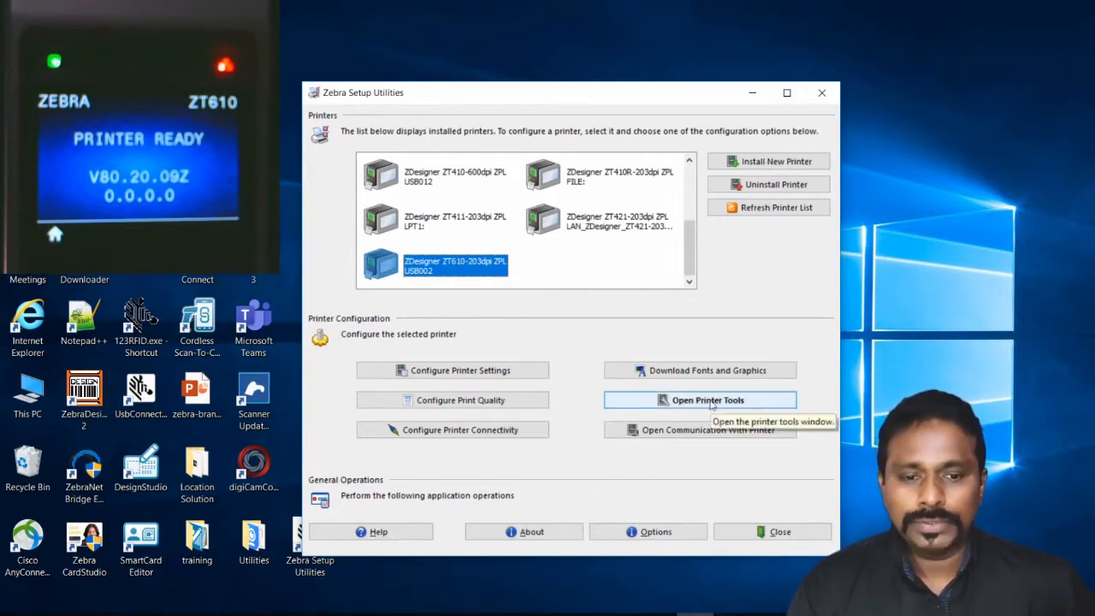
left_click(700, 400)
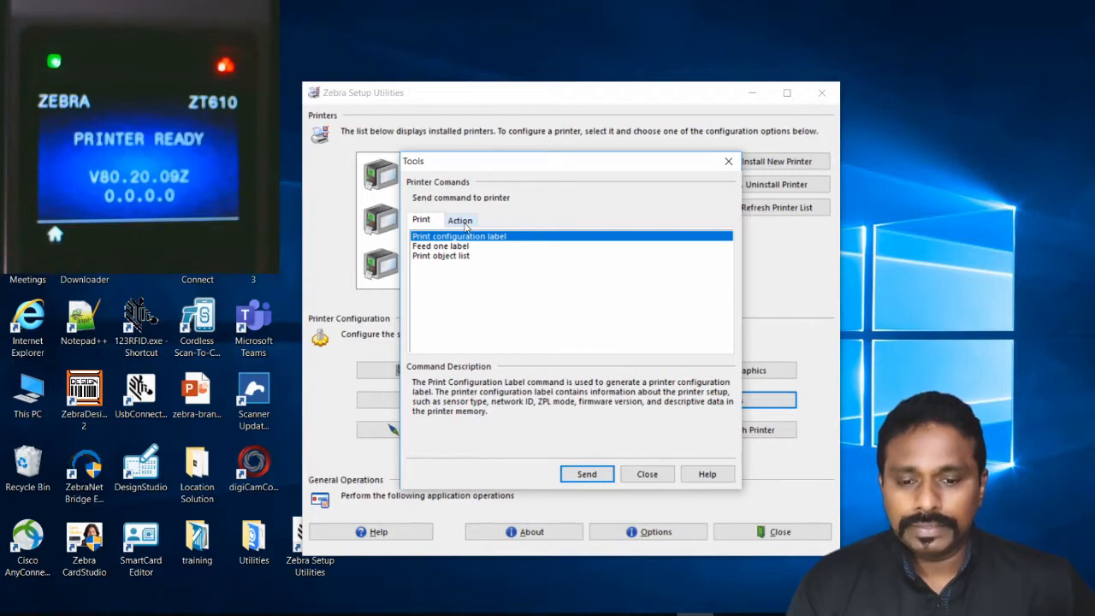
mouse_move(302, 581)
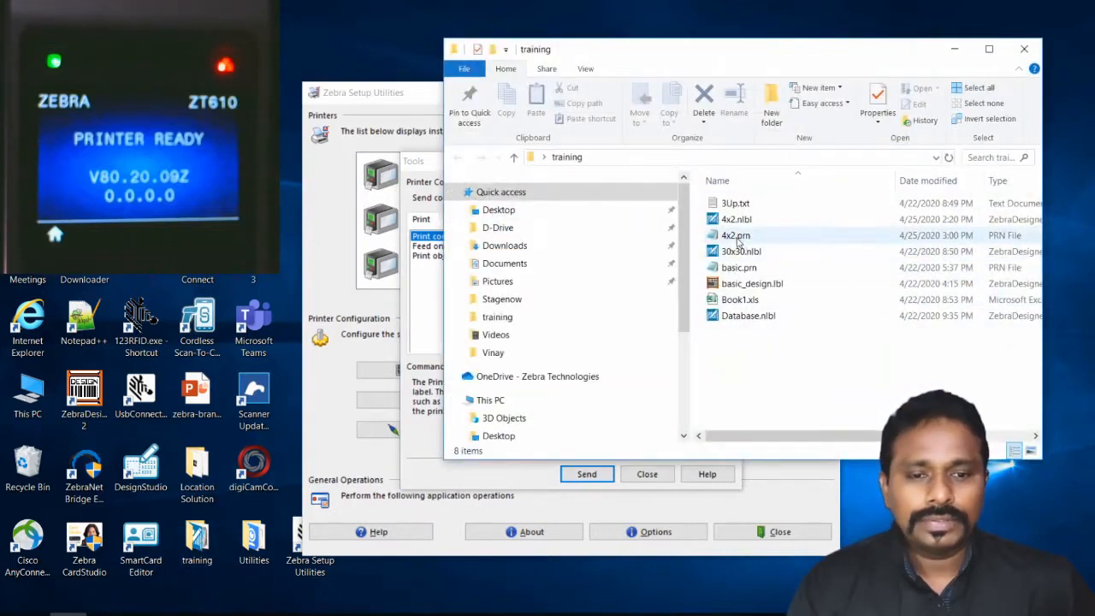
Step: Open 4x2.prn in Notepad to review its ZPL code, then close Notepad
double_click(737, 236)
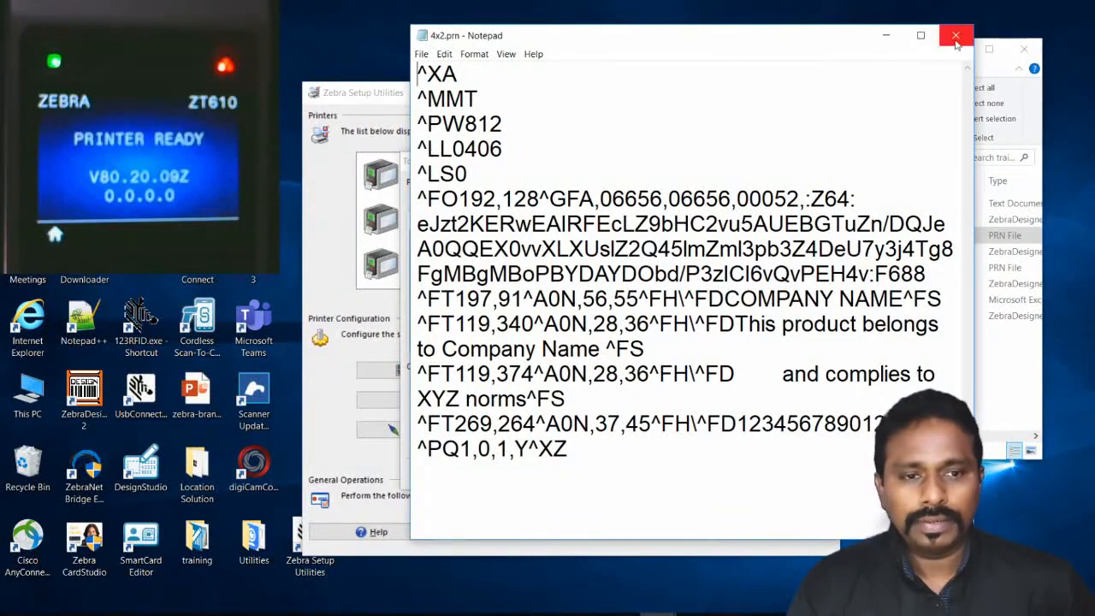
left_click(956, 35)
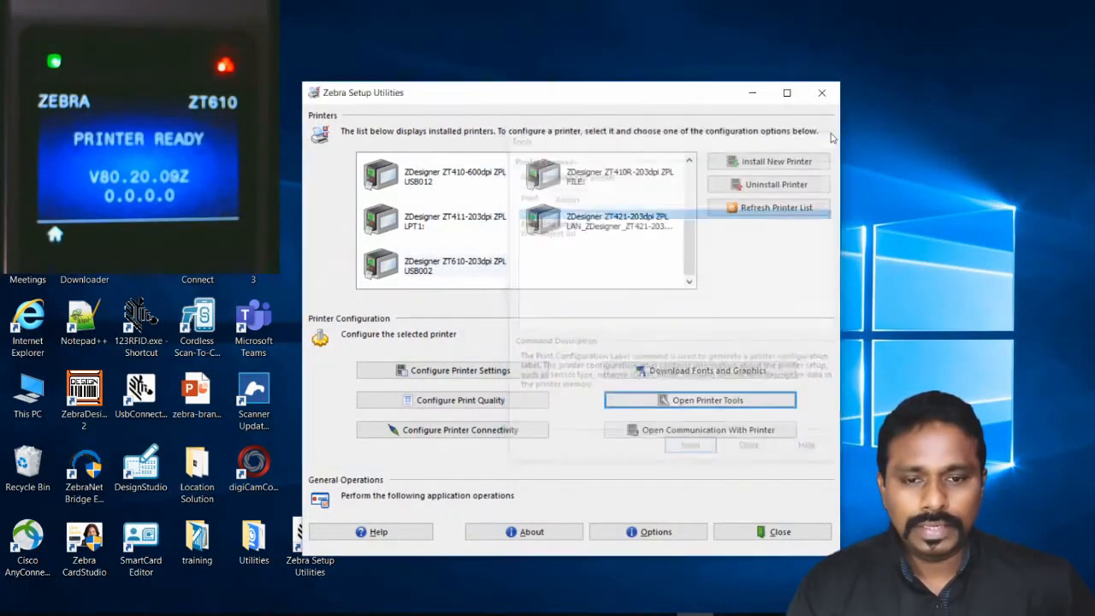
Step: Send the 4x2.prn label file to the ZT610 using the Printer Tools Send file action
left_click(454, 265)
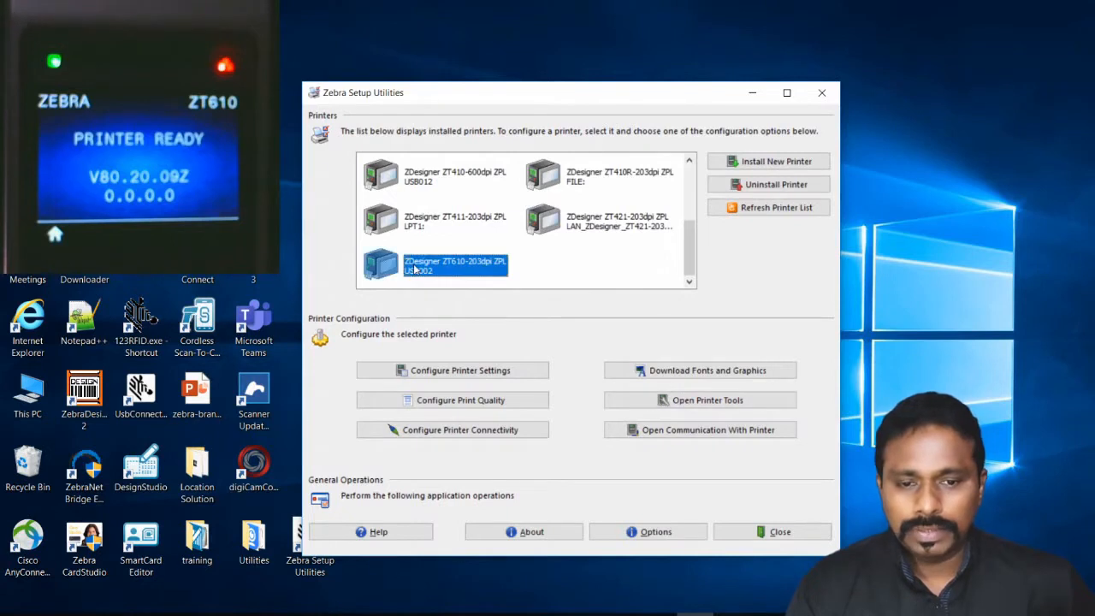
mouse_move(699, 400)
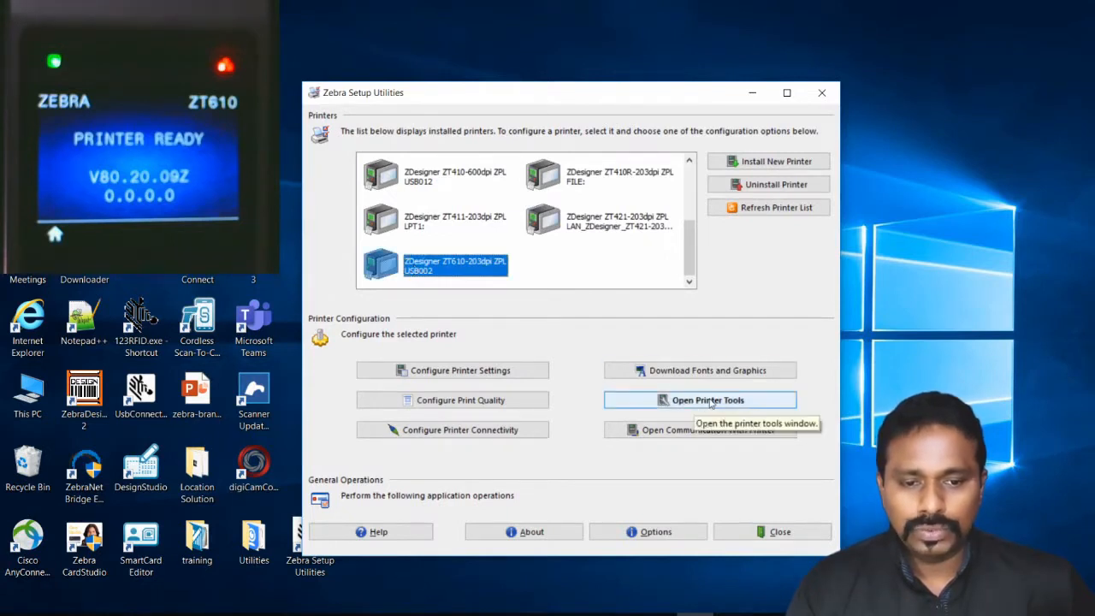
left_click(699, 400)
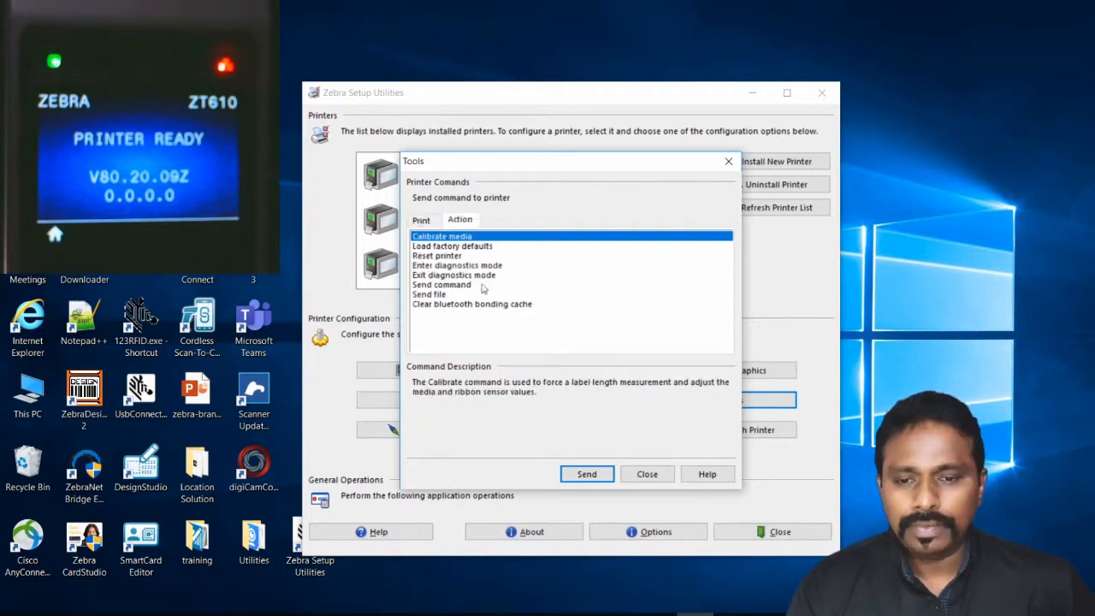
left_click(429, 295)
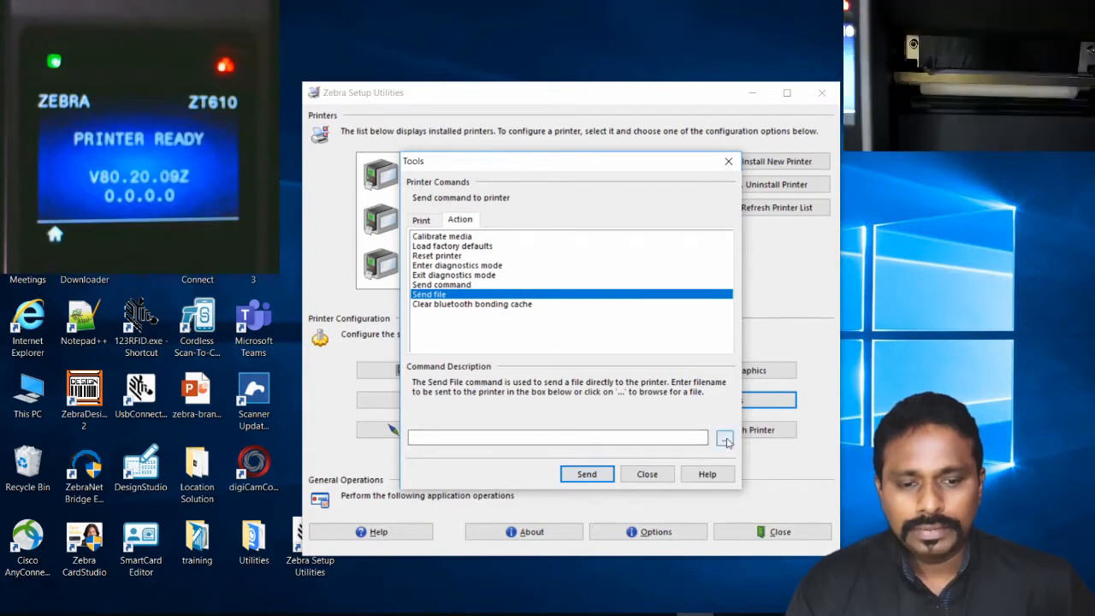
left_click(725, 437)
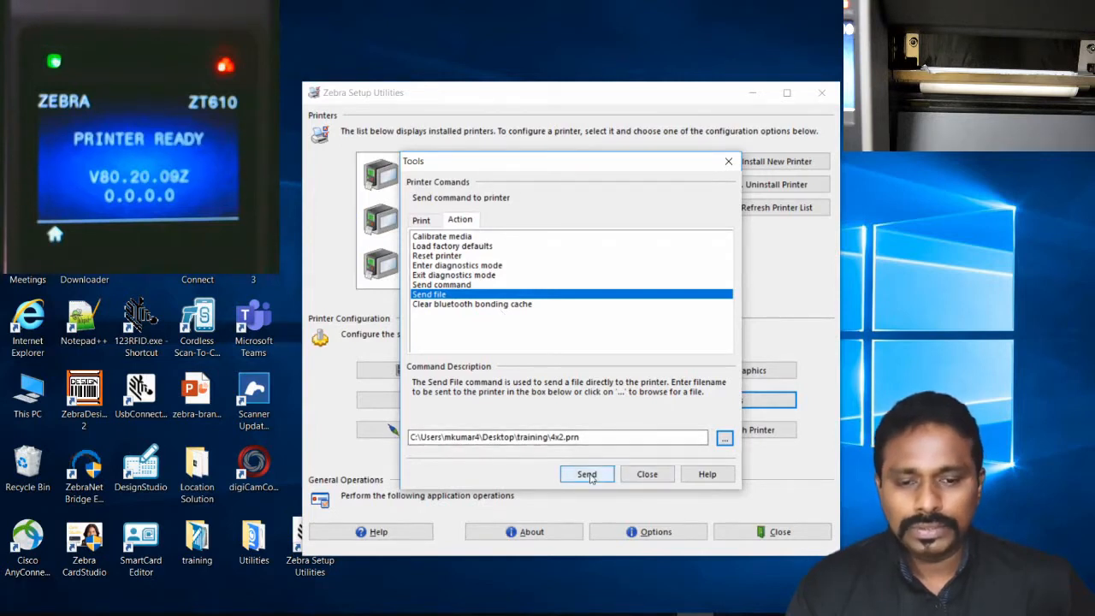
left_click(587, 474)
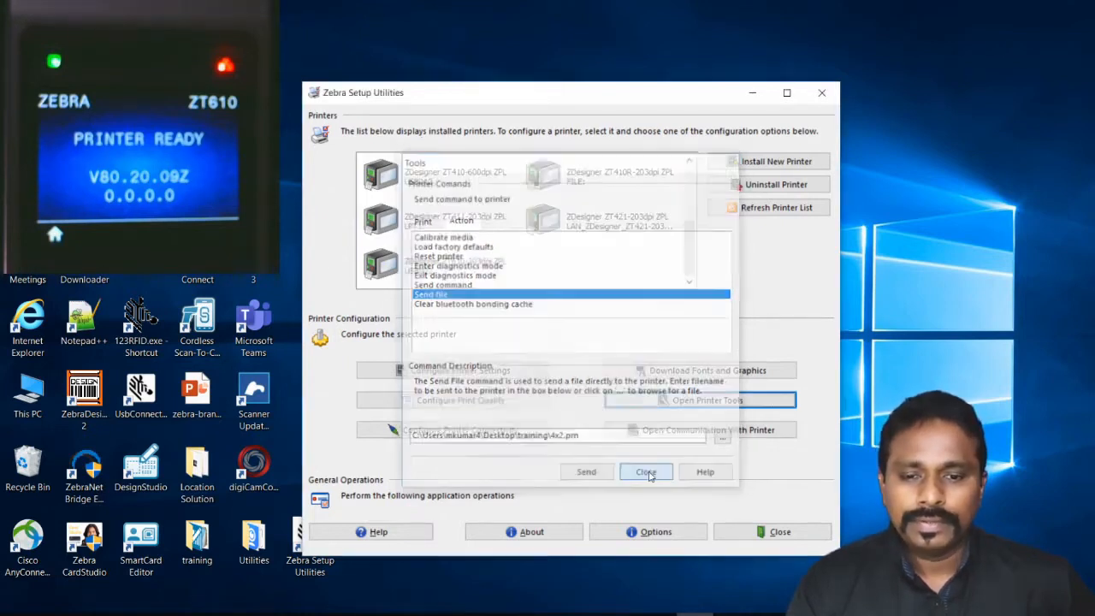
Step: Close the printer tools and select the ZDesigner ZD500R-203dpi ZPL printer
left_click(647, 472)
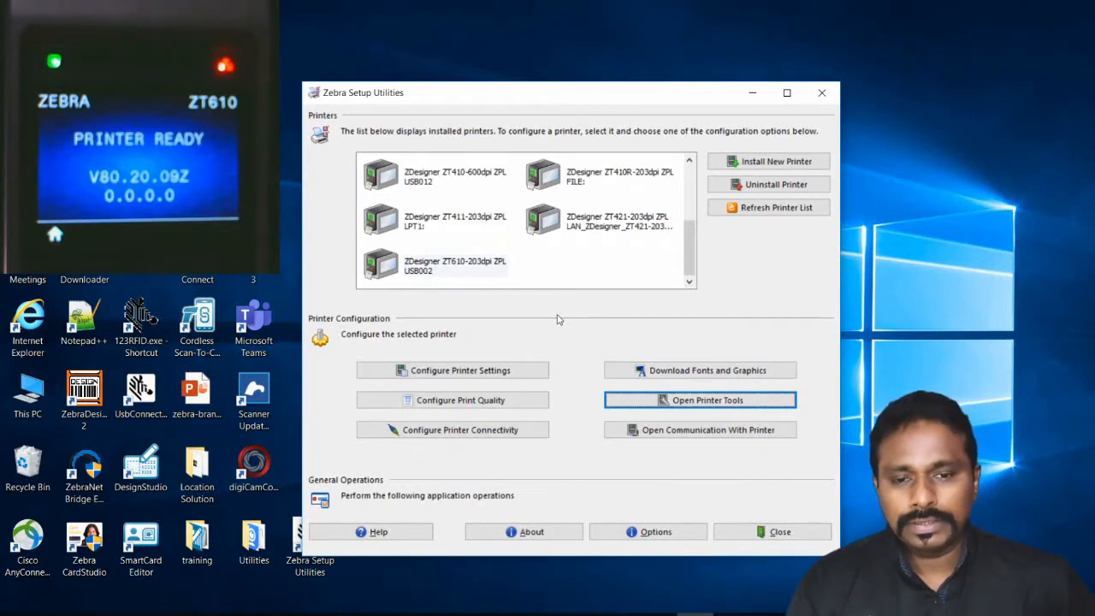
mouse_move(434, 271)
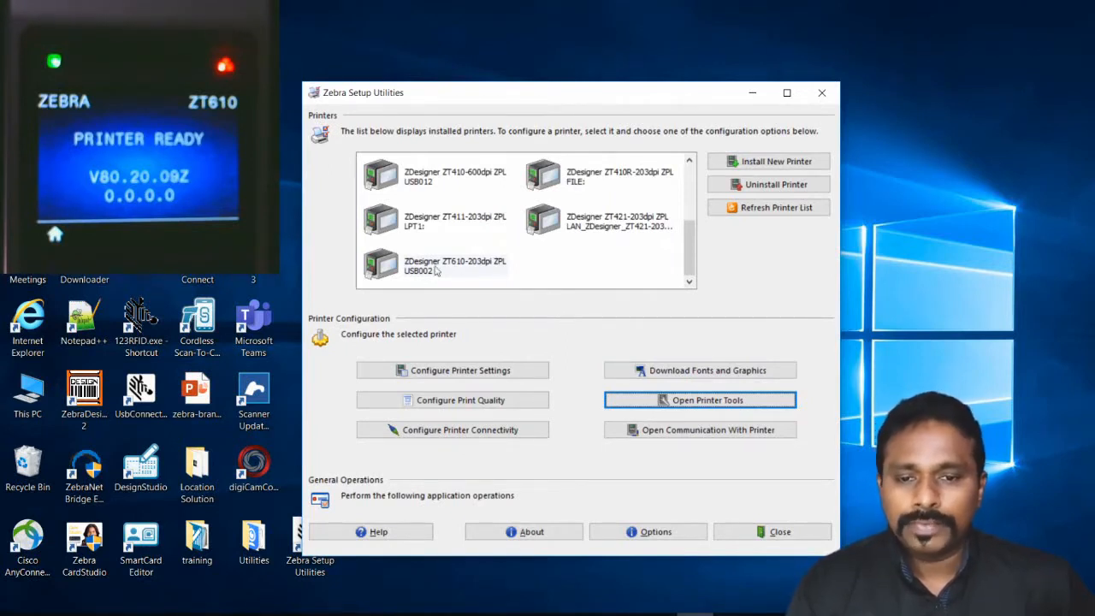
mouse_move(569, 278)
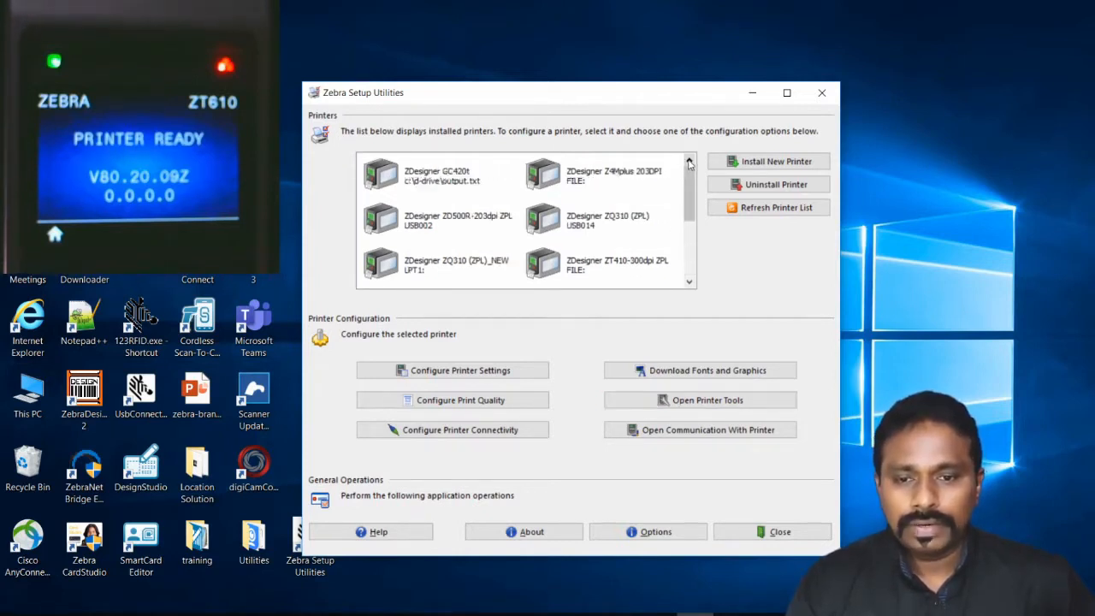
left_click(458, 220)
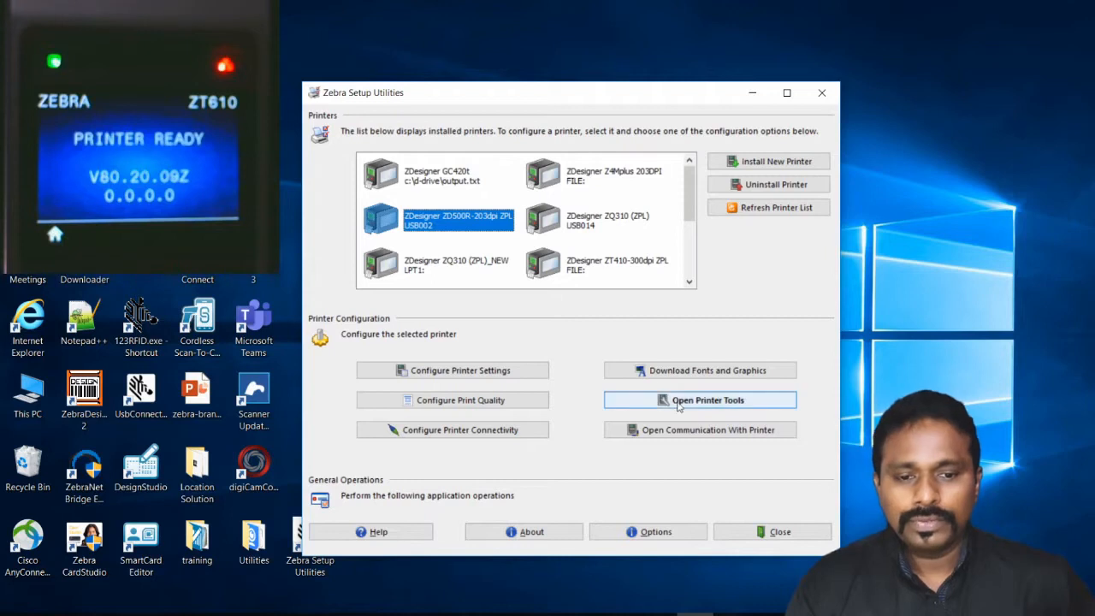
mouse_move(445, 233)
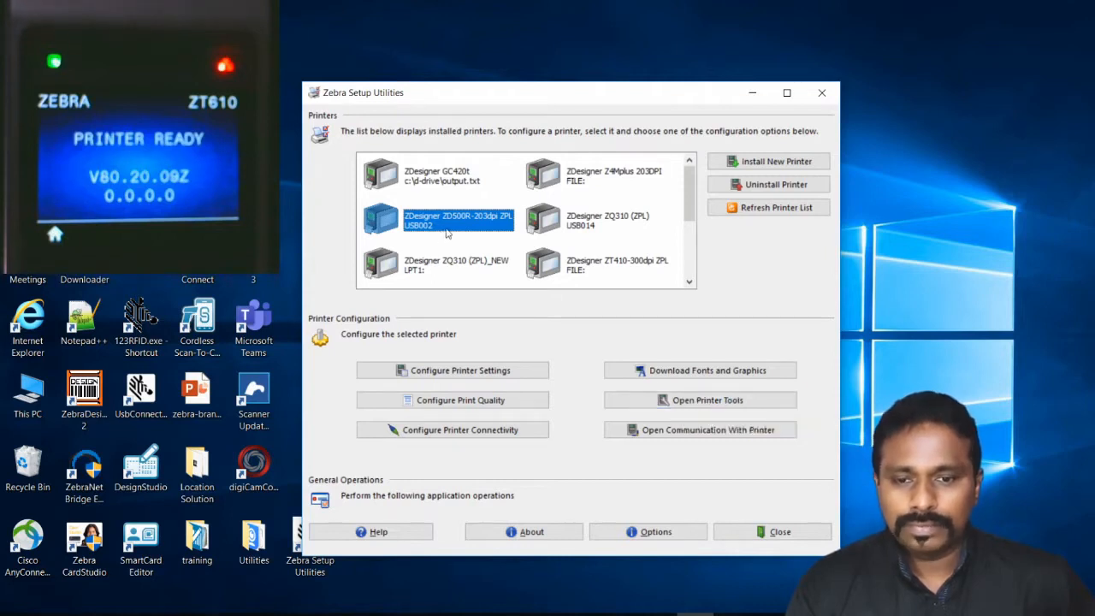
mouse_move(700, 399)
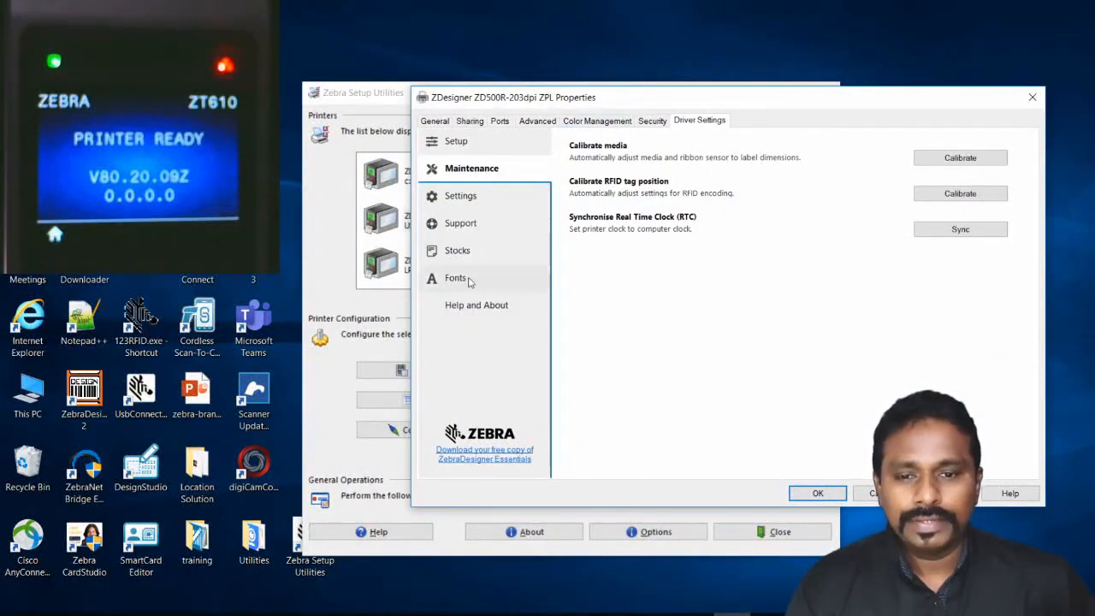
mouse_move(676, 265)
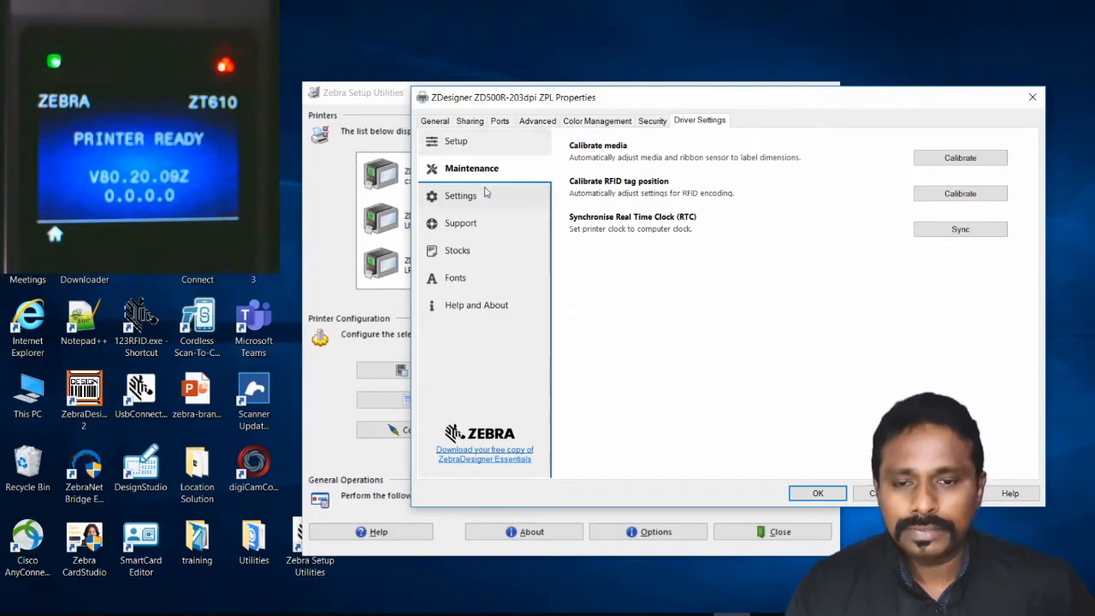
mouse_move(462, 200)
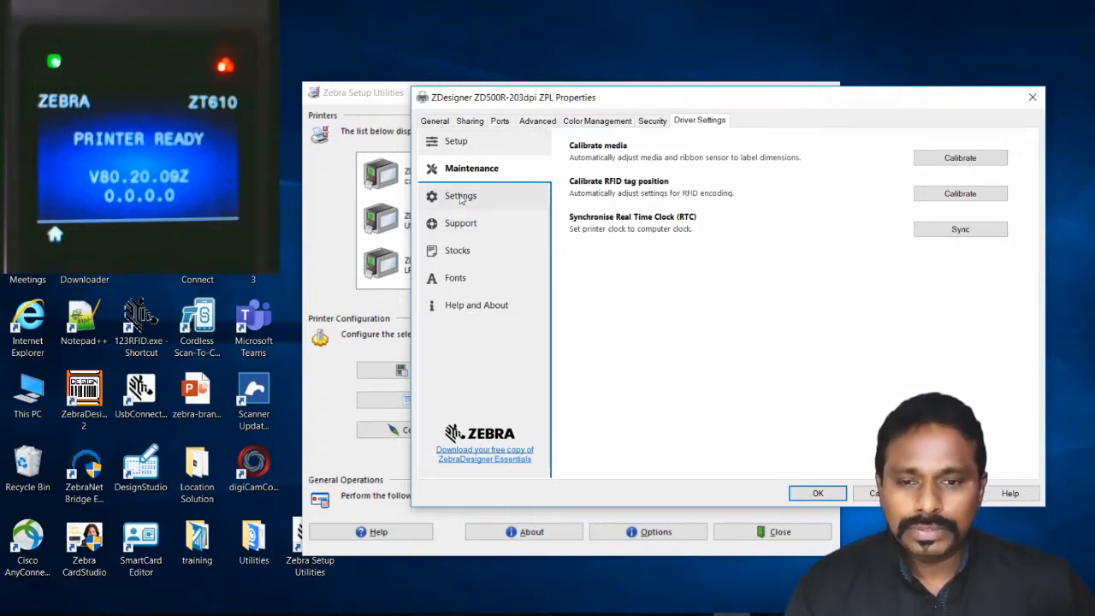
Step: Show the ZD500R driver Settings page with its connectivity and send-file options
left_click(460, 195)
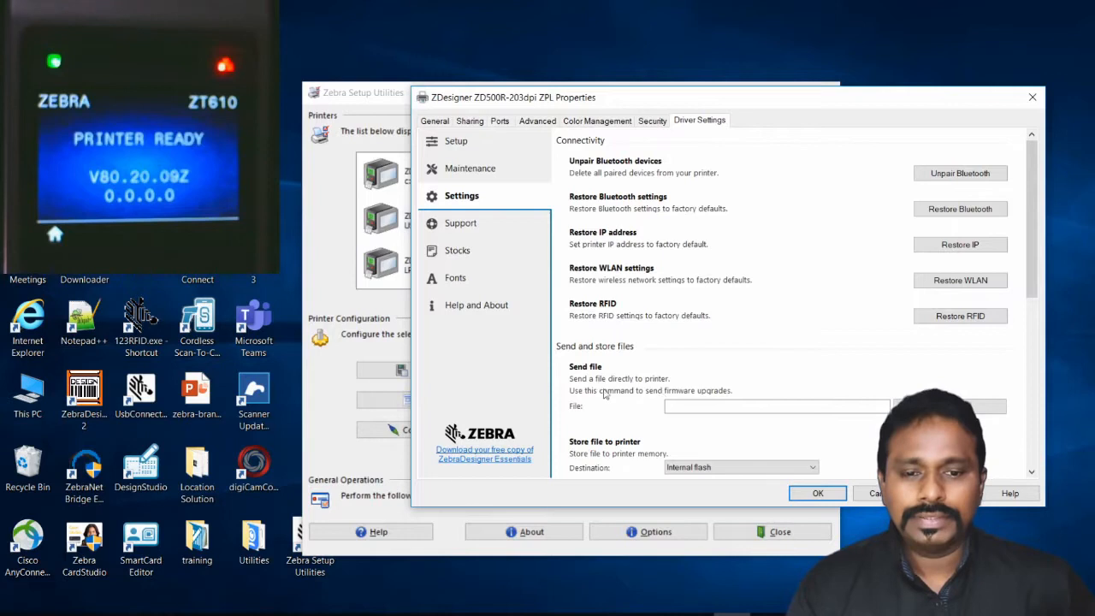
mouse_move(656, 420)
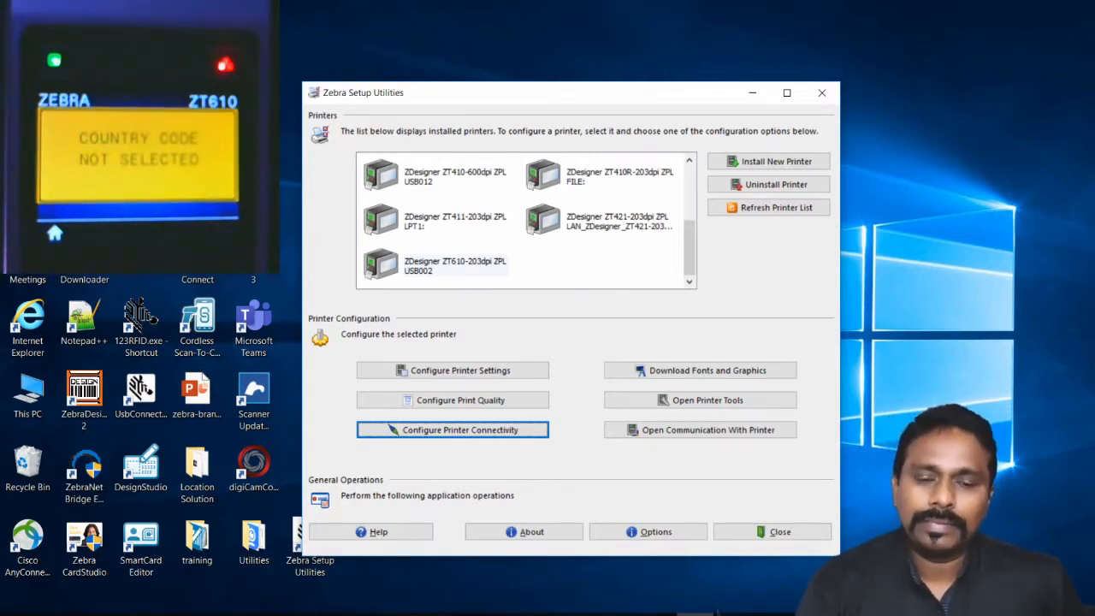
Step: Select the ZDesigner ZT610-203dpi printer and launch Configure Printer Connectivity
left_click(456, 265)
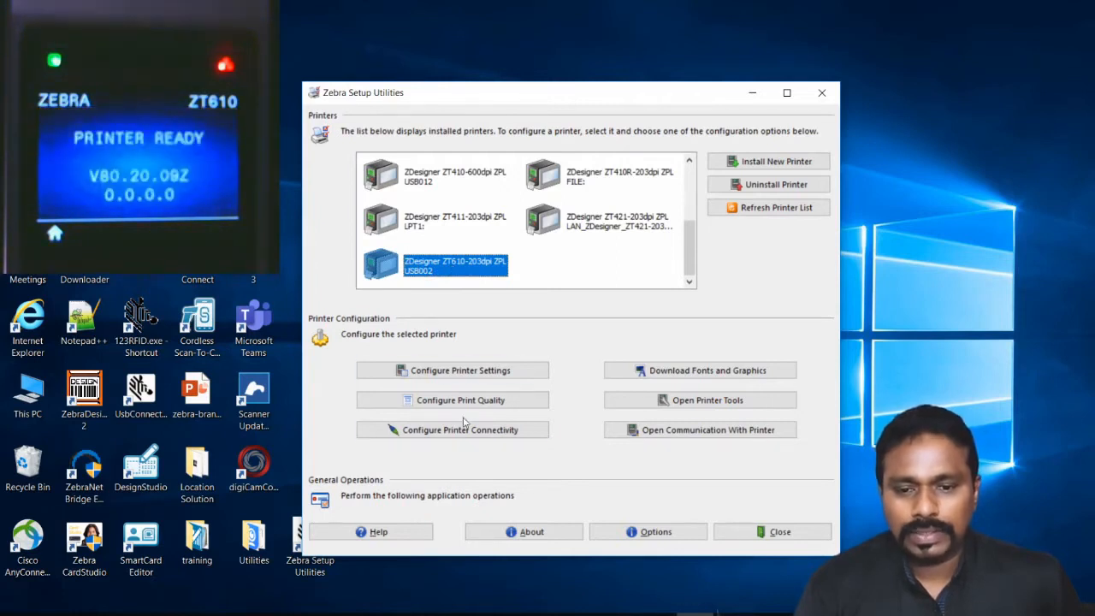
mouse_move(451, 429)
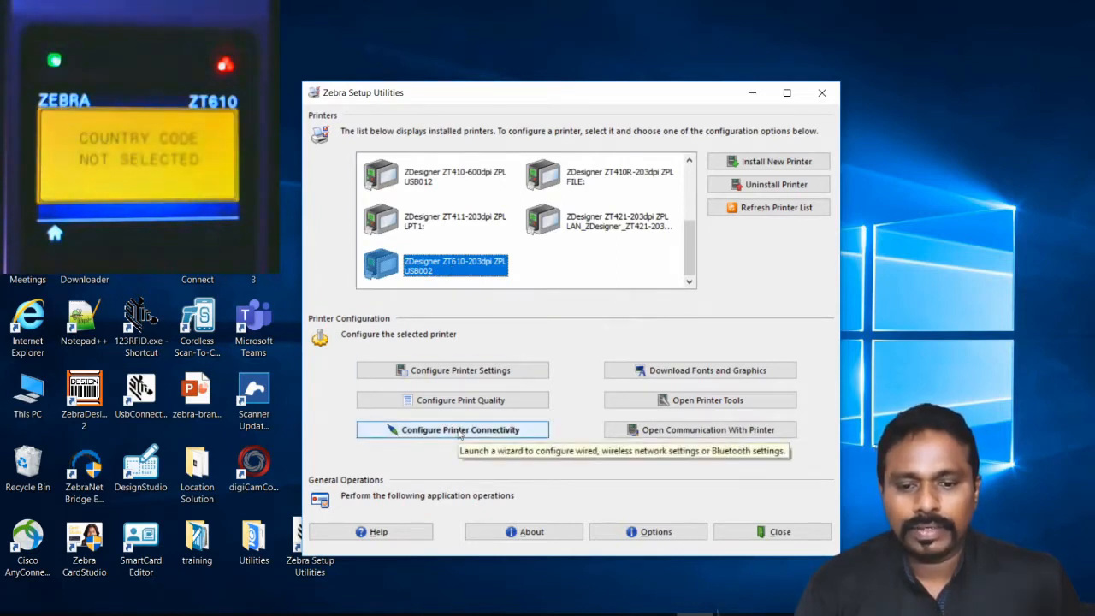
mouse_move(459, 412)
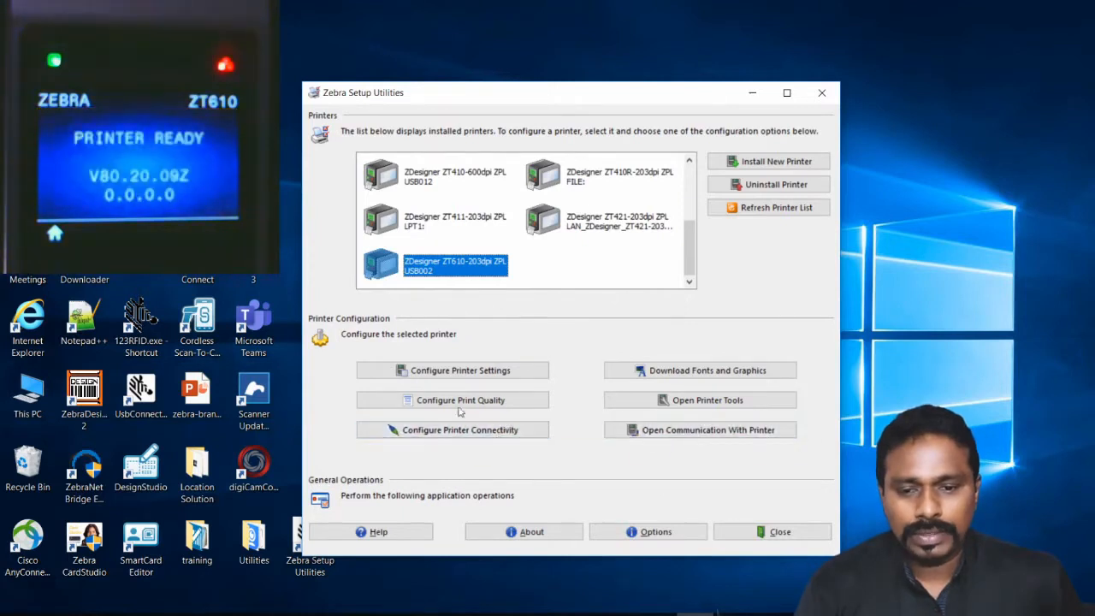
left_click(451, 430)
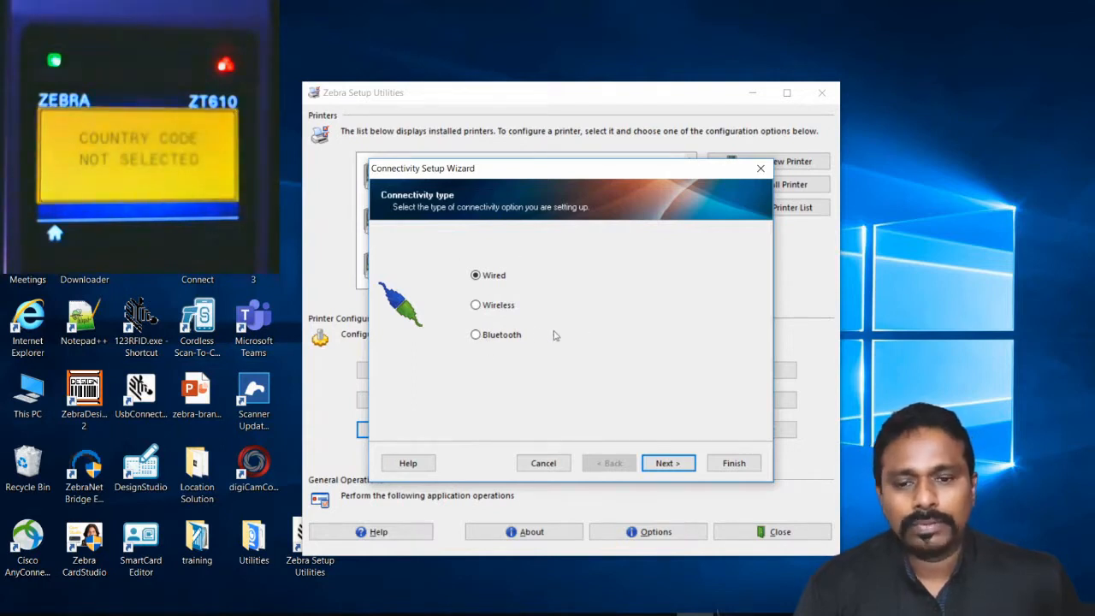
Step: Choose Wireless in the wizard, advance to IP addressing, and bring up the Notepad parameter notes
left_click(476, 305)
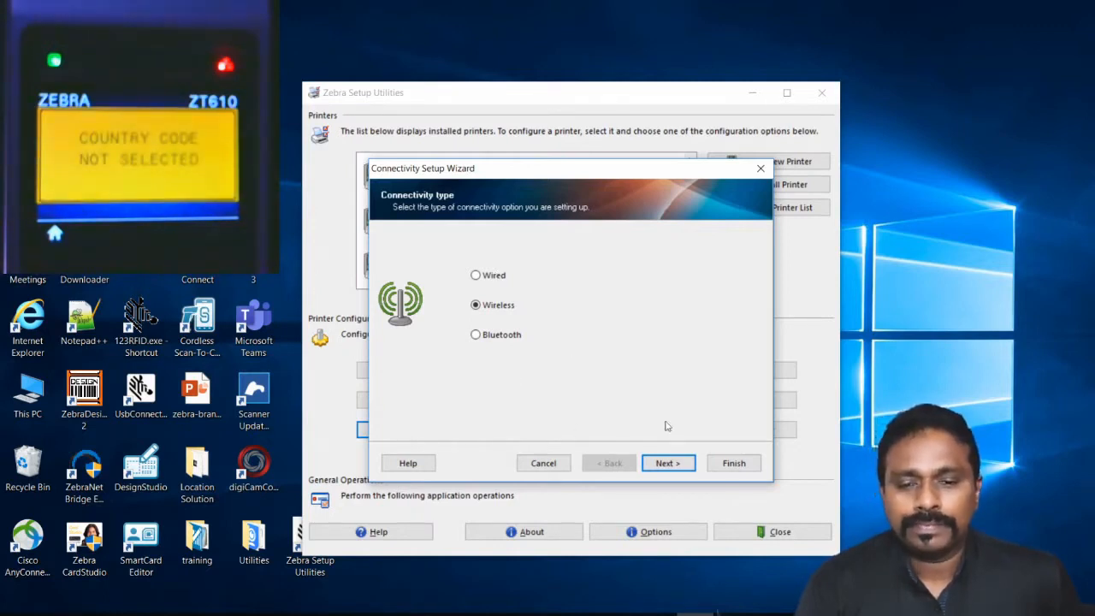
left_click(669, 463)
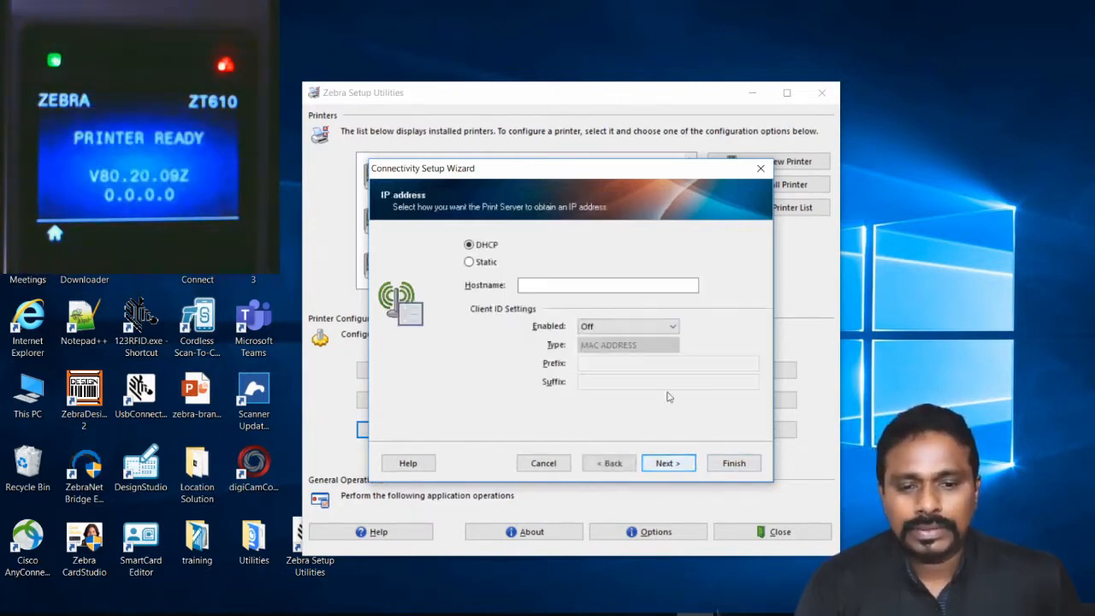
left_click(469, 261)
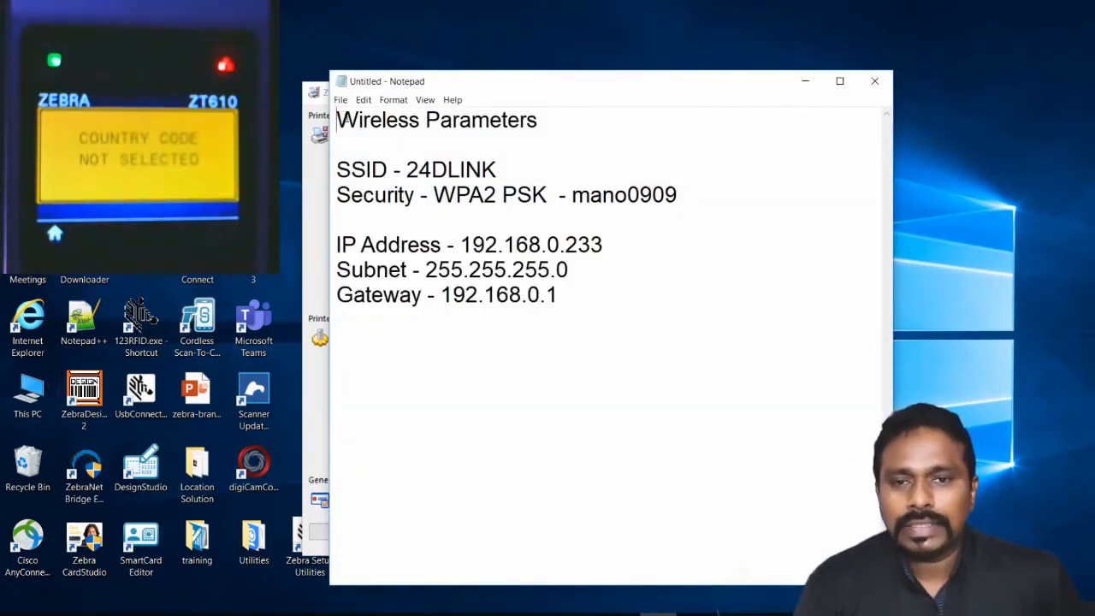
Step: Review the SSID line in the Notepad note, then select Static IP addressing in the wizard
key("ctrl+a")
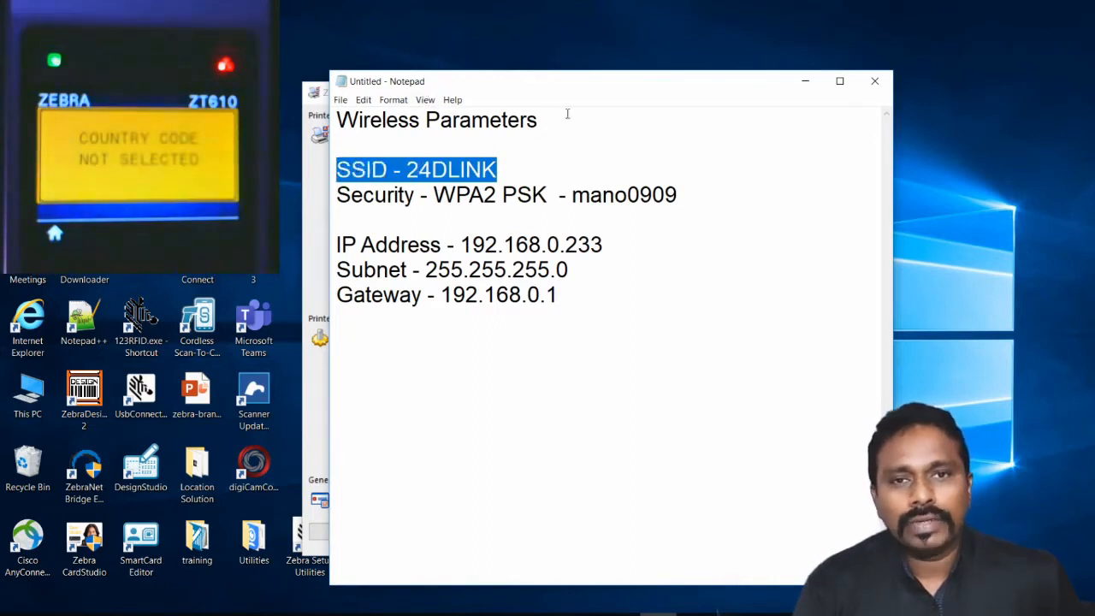
left_click(496, 170)
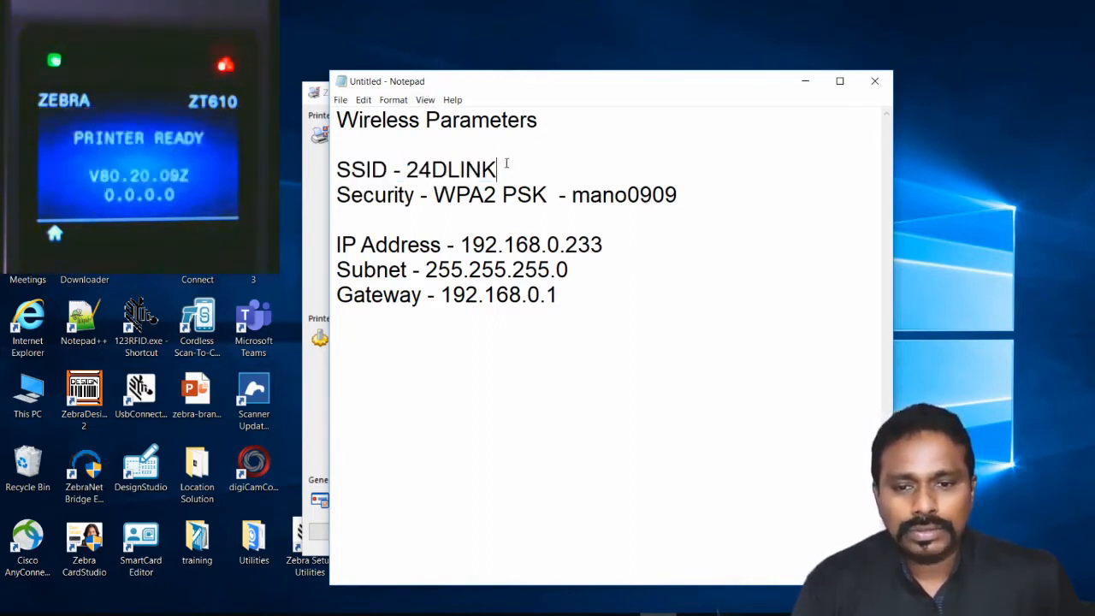
double_click(451, 169)
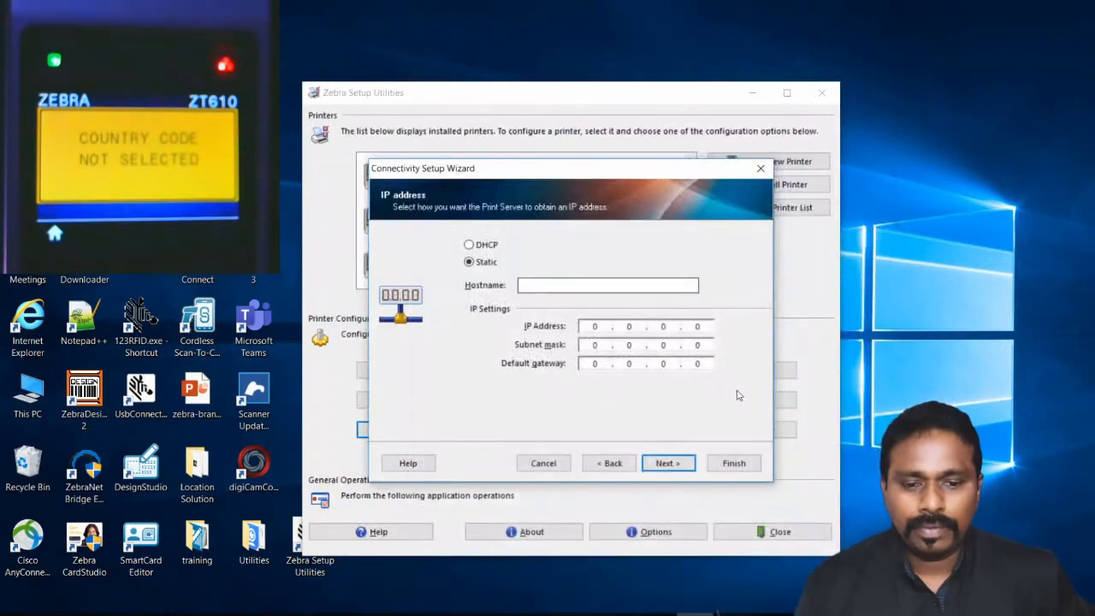
Step: Type ZT610 into the wizard's Hostname field
left_click(608, 285)
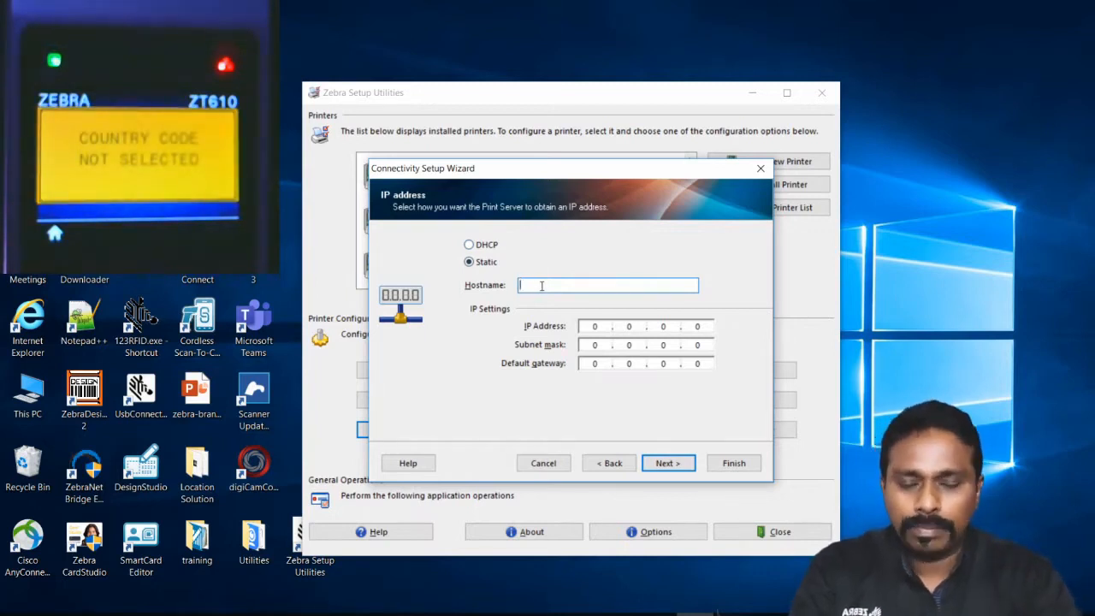
type("ZT")
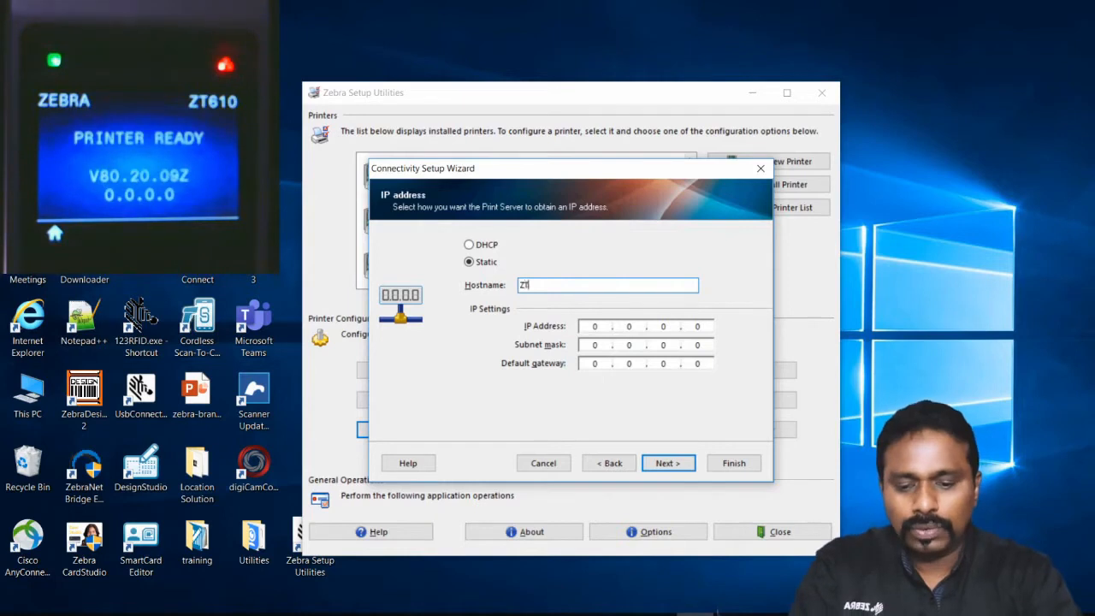
type("610")
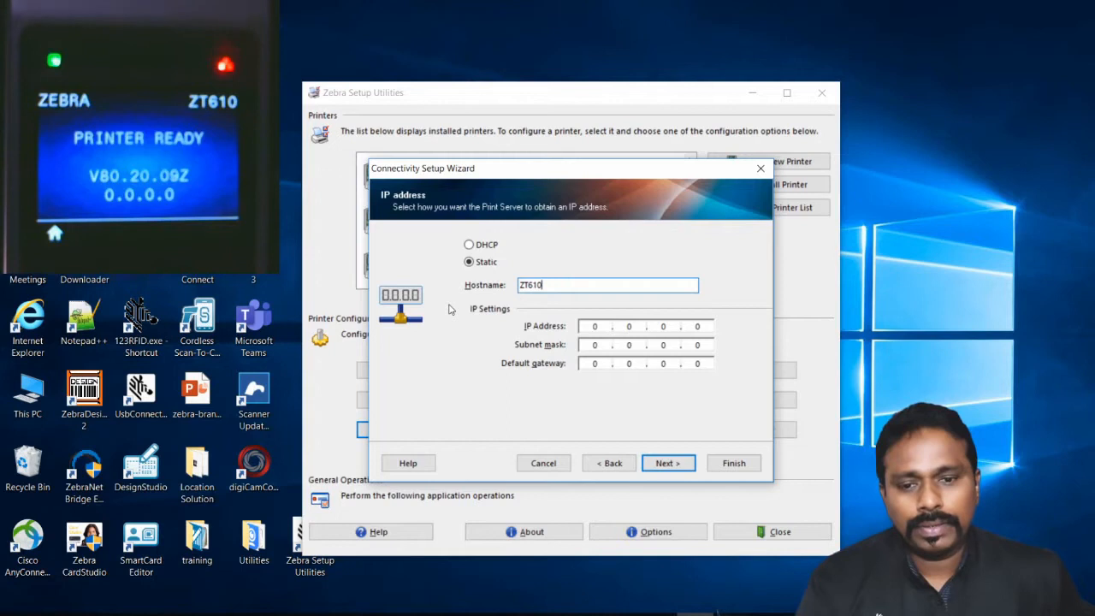
Step: Enter IP 192.168.0.233, subnet 255.255.255.0, gateway 192.168.0.1, then advance to radio settings
left_click(595, 326)
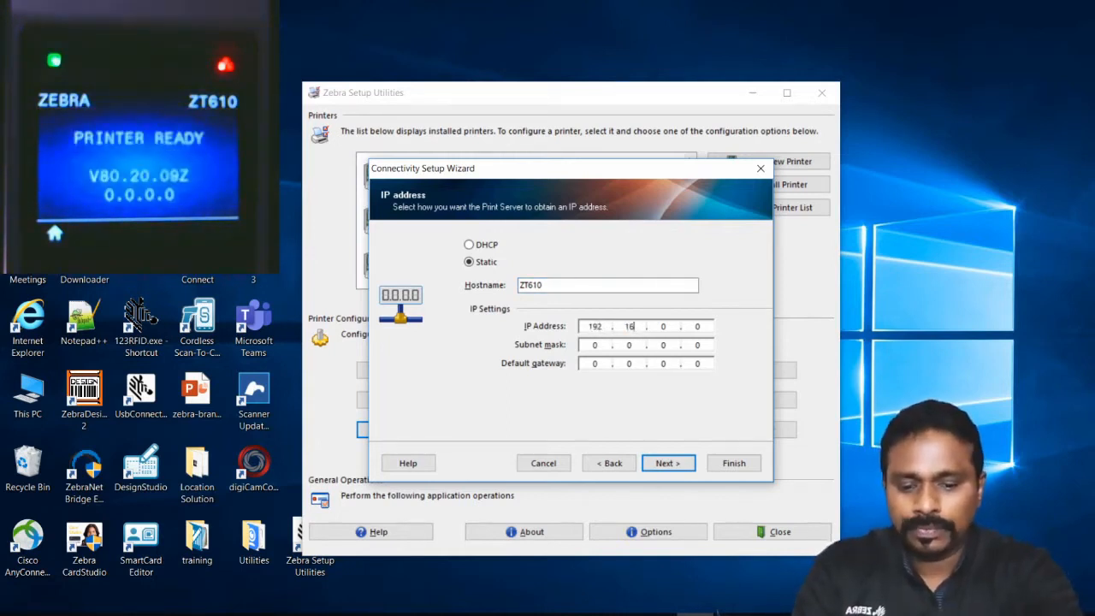
type("168")
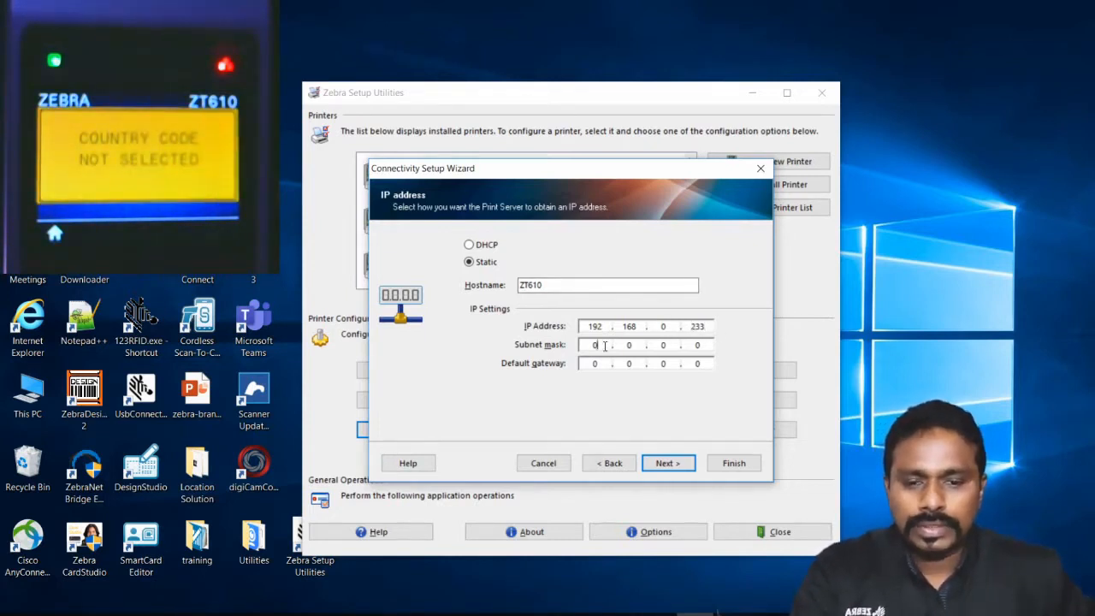
type("255.255.255.0")
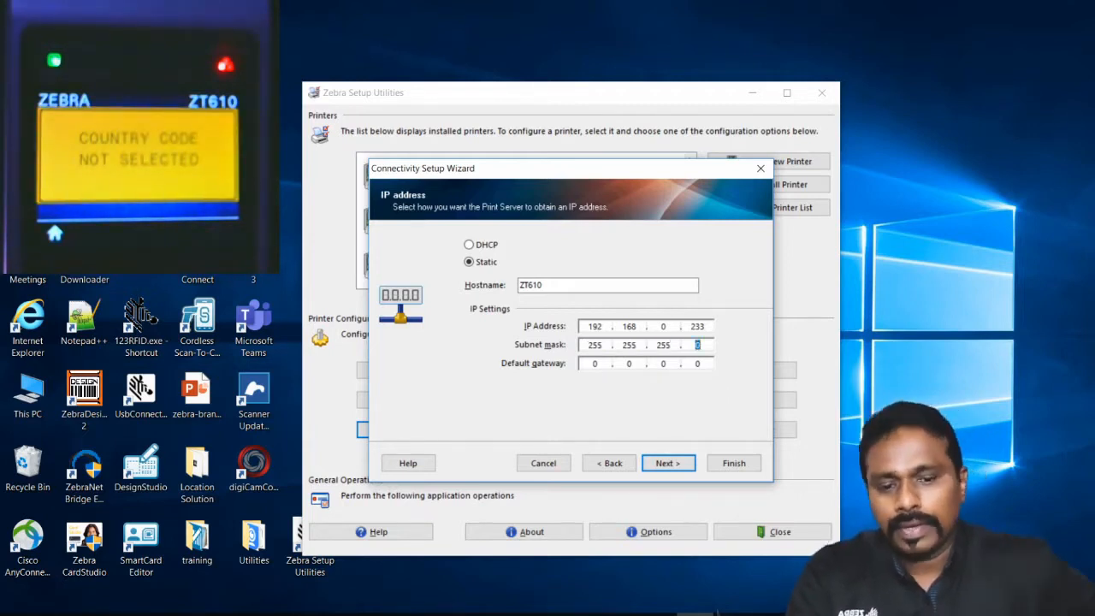
left_click(594, 363)
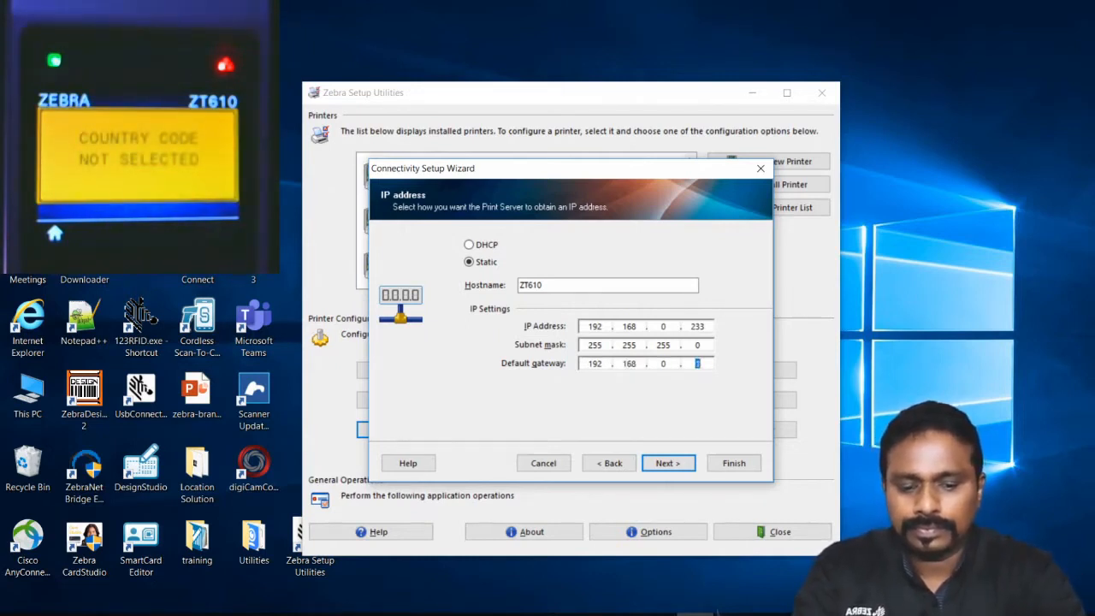
type("01")
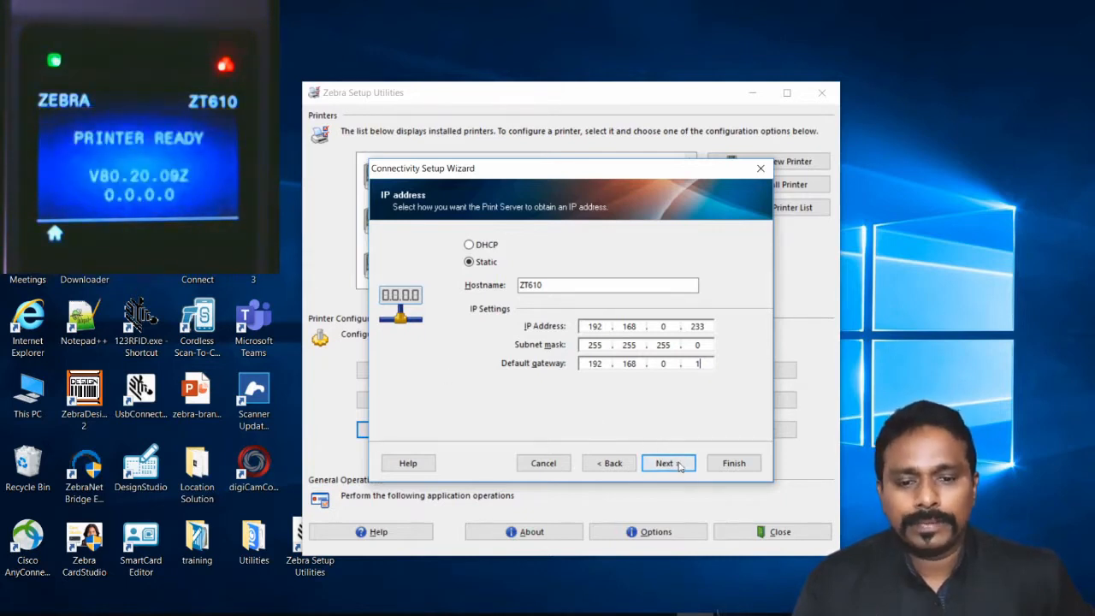
left_click(669, 463)
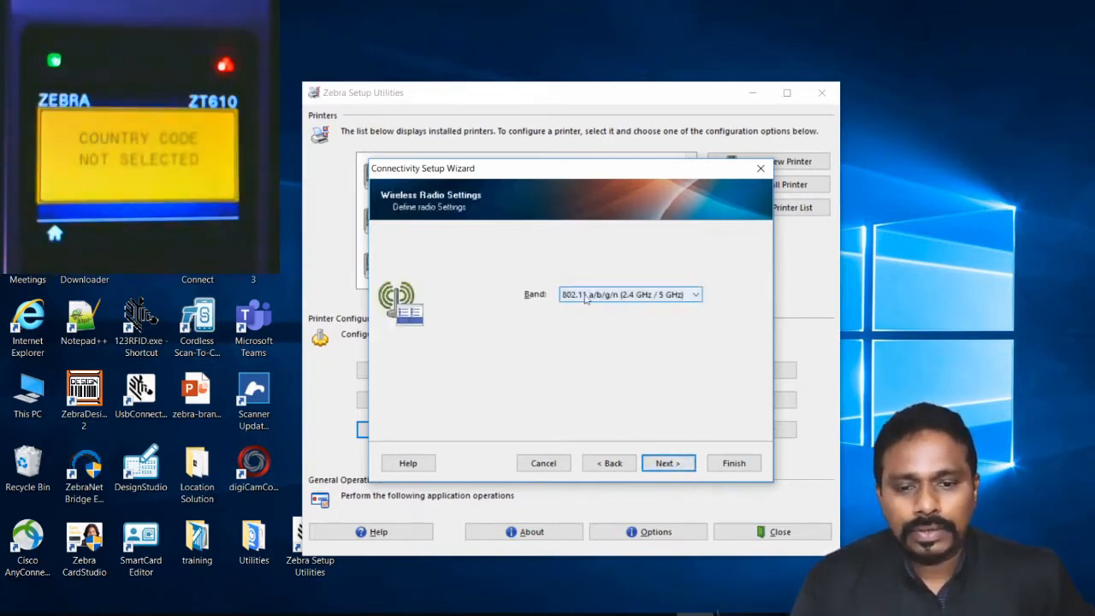
Step: Choose 802.11 b/g/n (2.4 GHz) as the wireless radio band
left_click(693, 294)
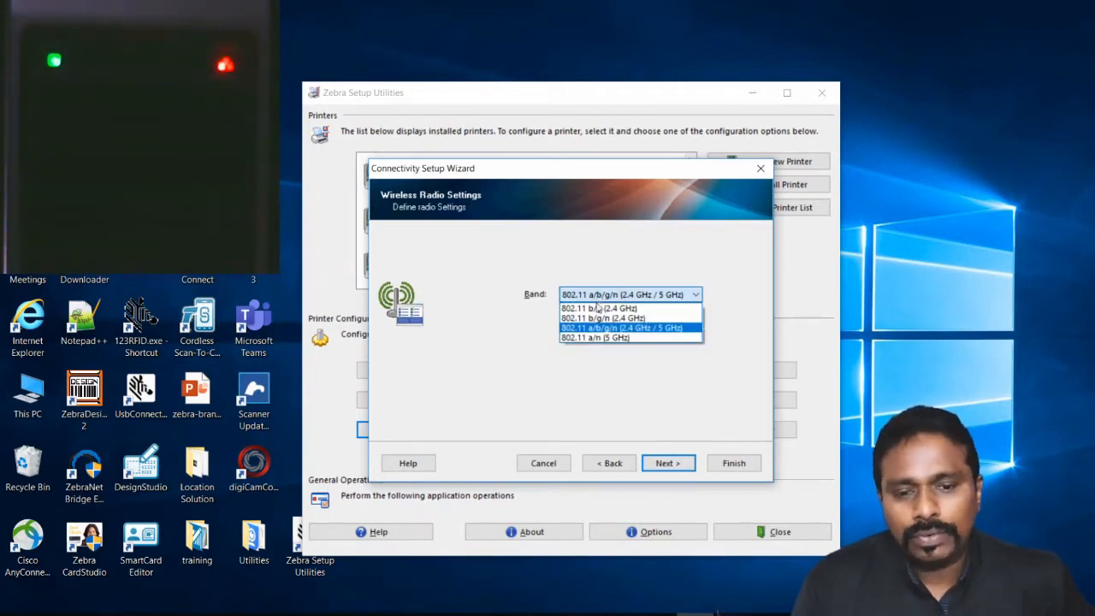
mouse_move(595, 337)
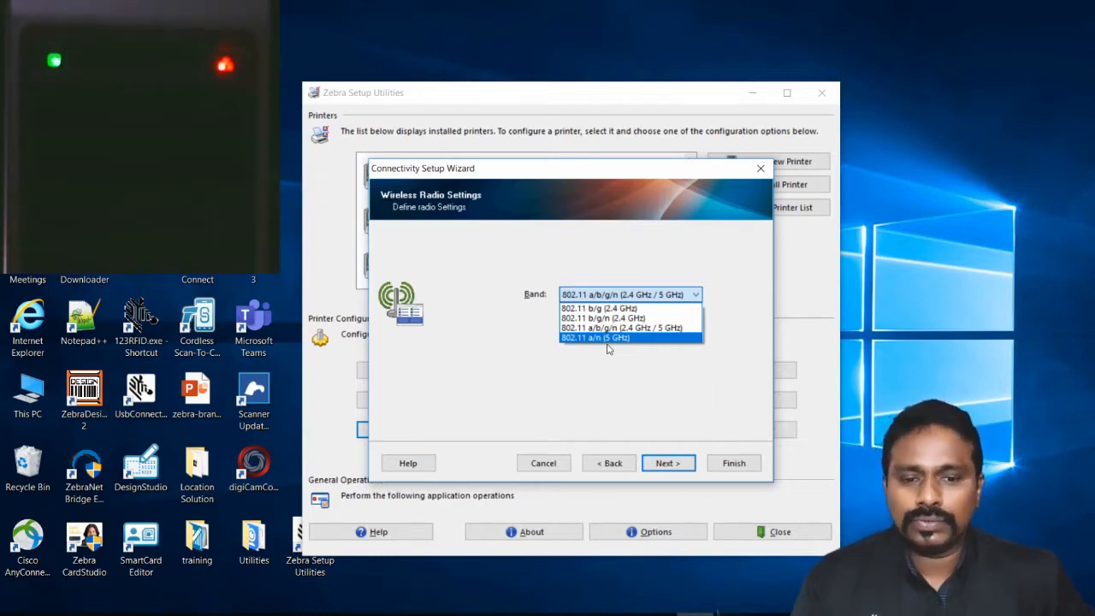
mouse_move(603, 317)
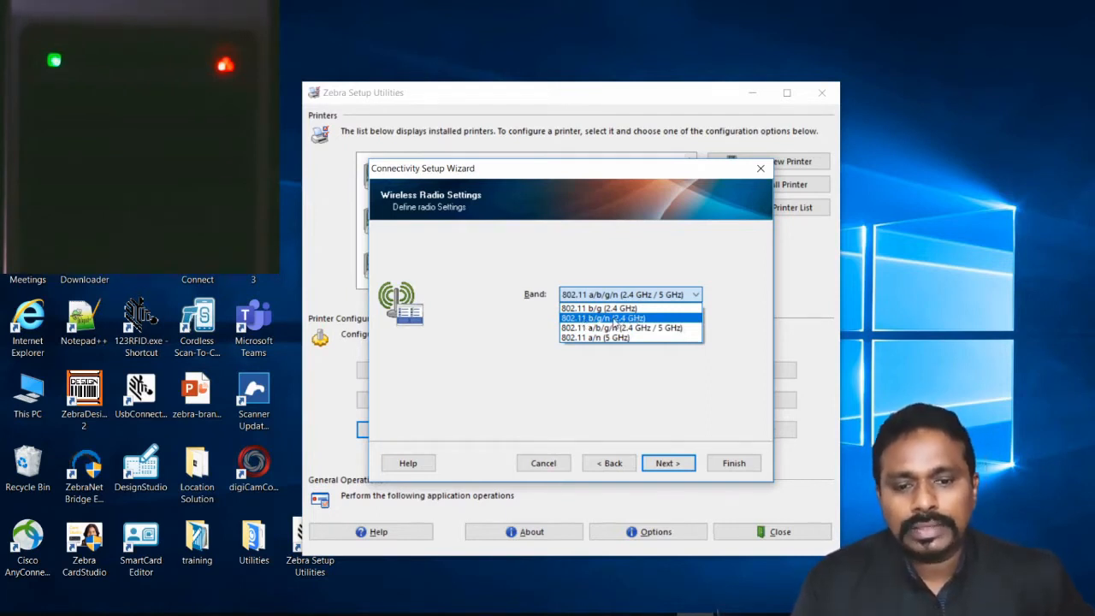
left_click(604, 317)
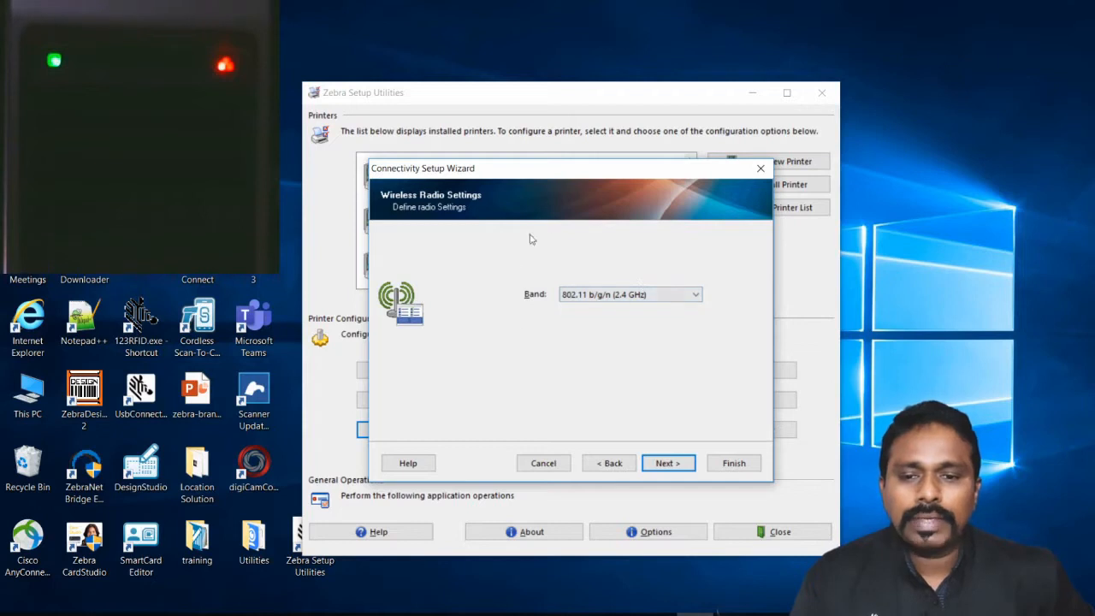
mouse_move(494, 308)
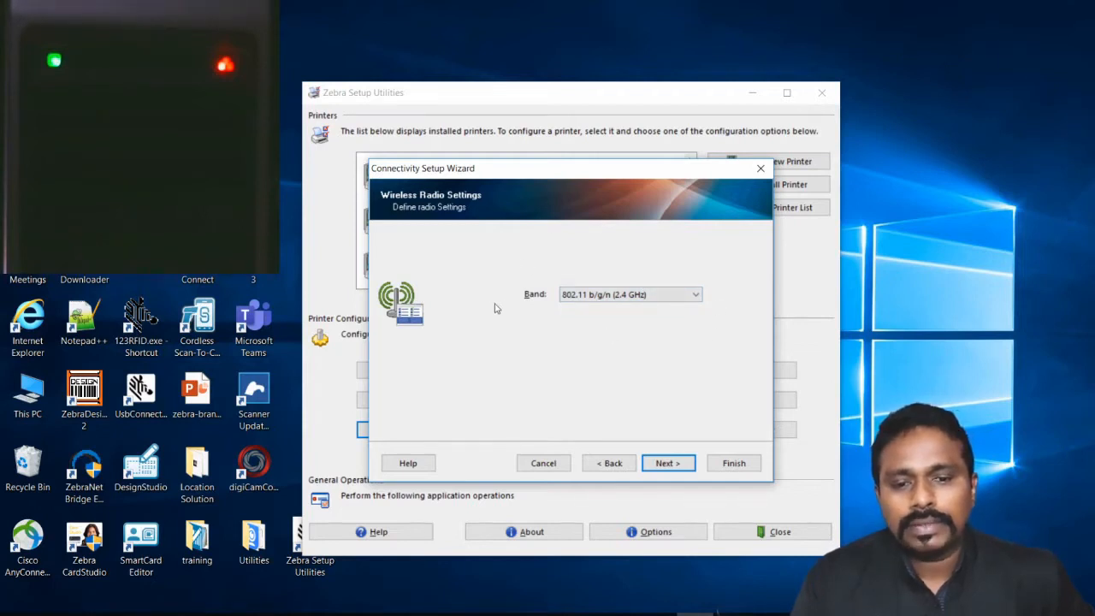
mouse_move(504, 259)
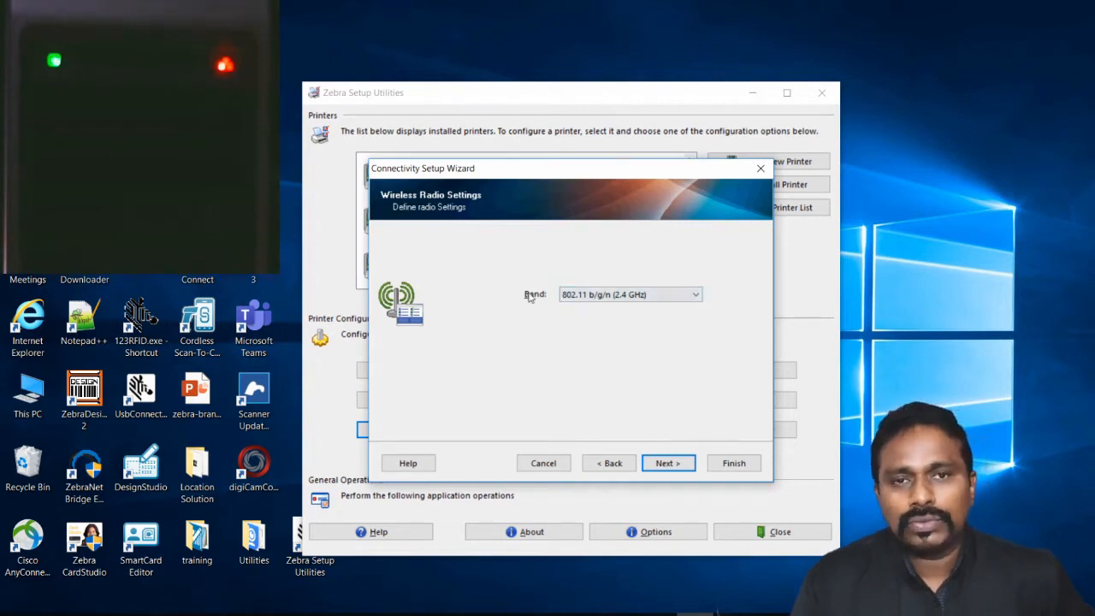
mouse_move(586, 251)
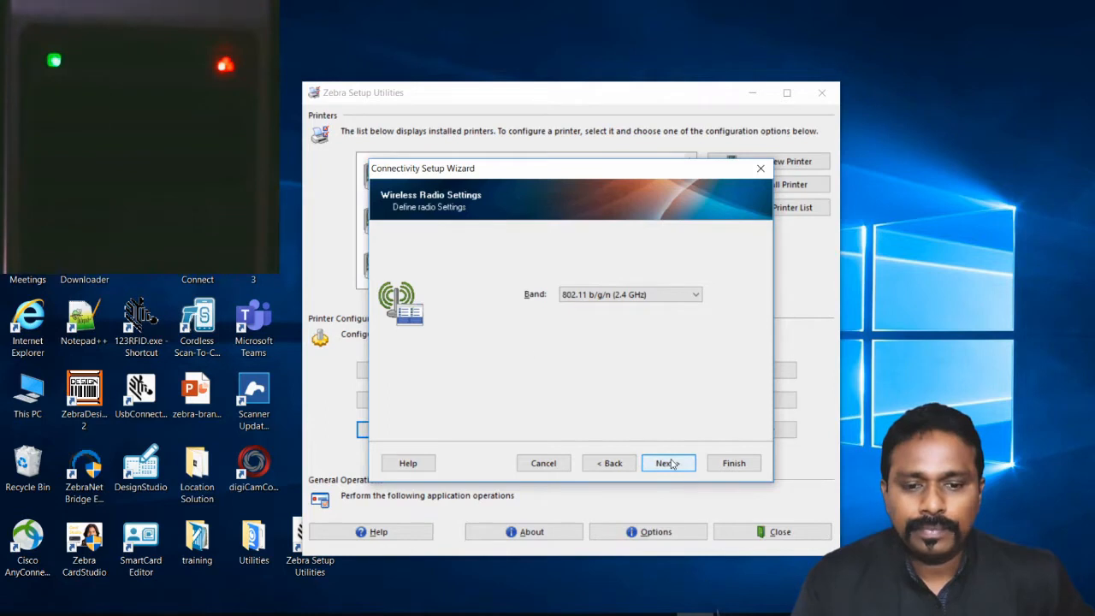
mouse_move(638, 314)
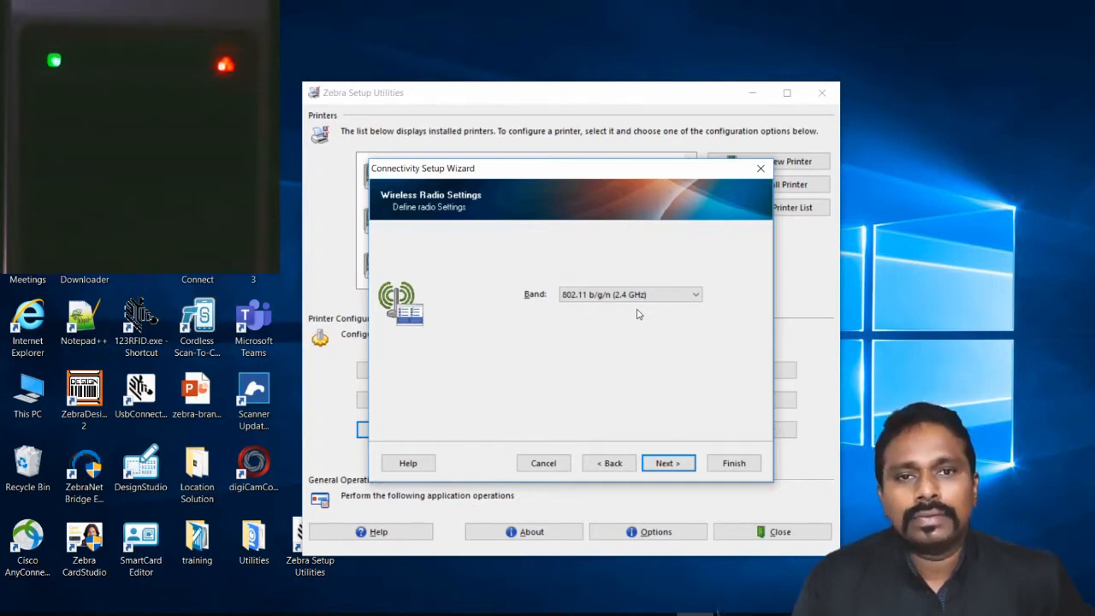
mouse_move(413, 249)
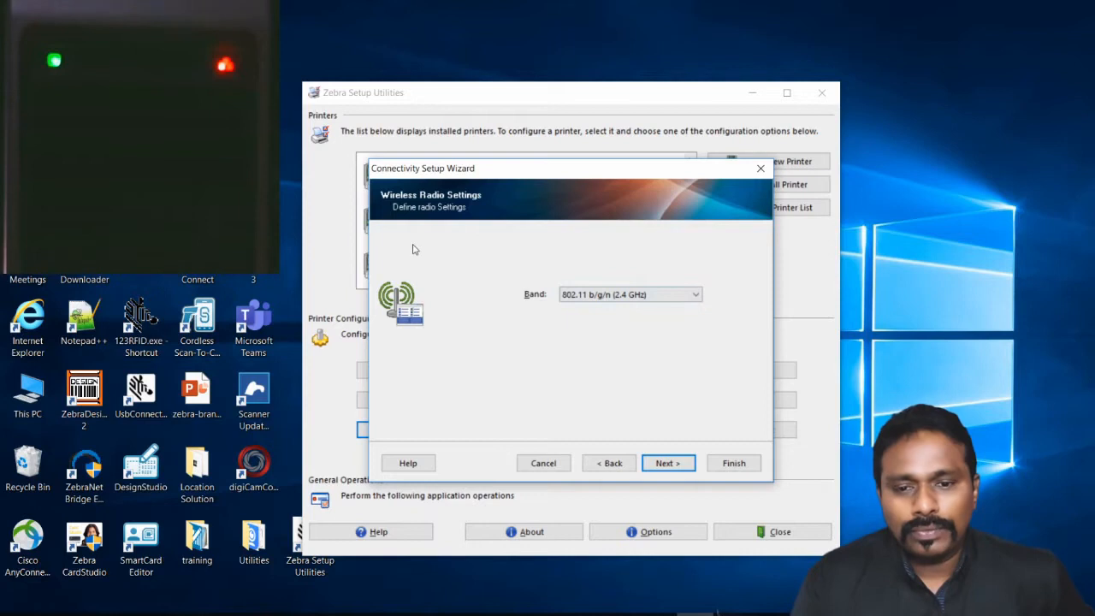
mouse_move(652, 227)
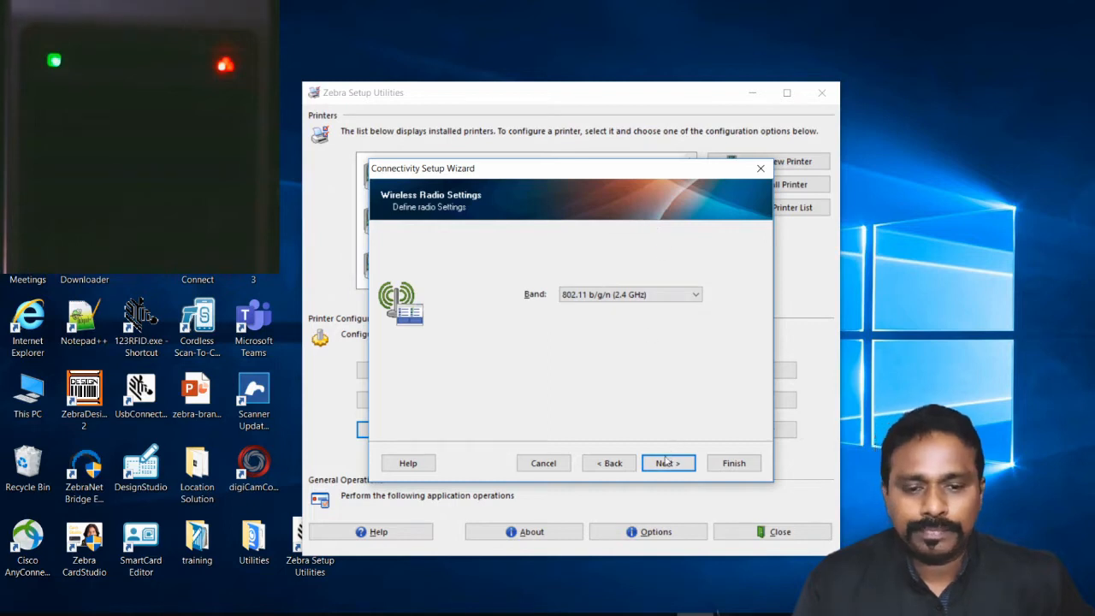
Step: Advance to the country and channel step and select India as the WLAN country
left_click(668, 463)
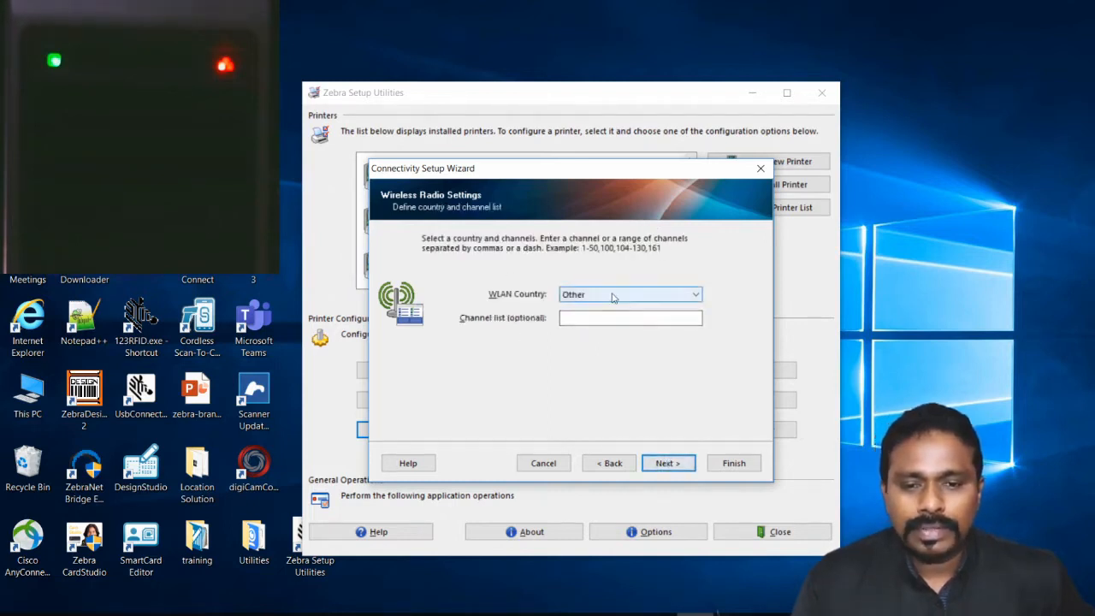
mouse_move(650, 356)
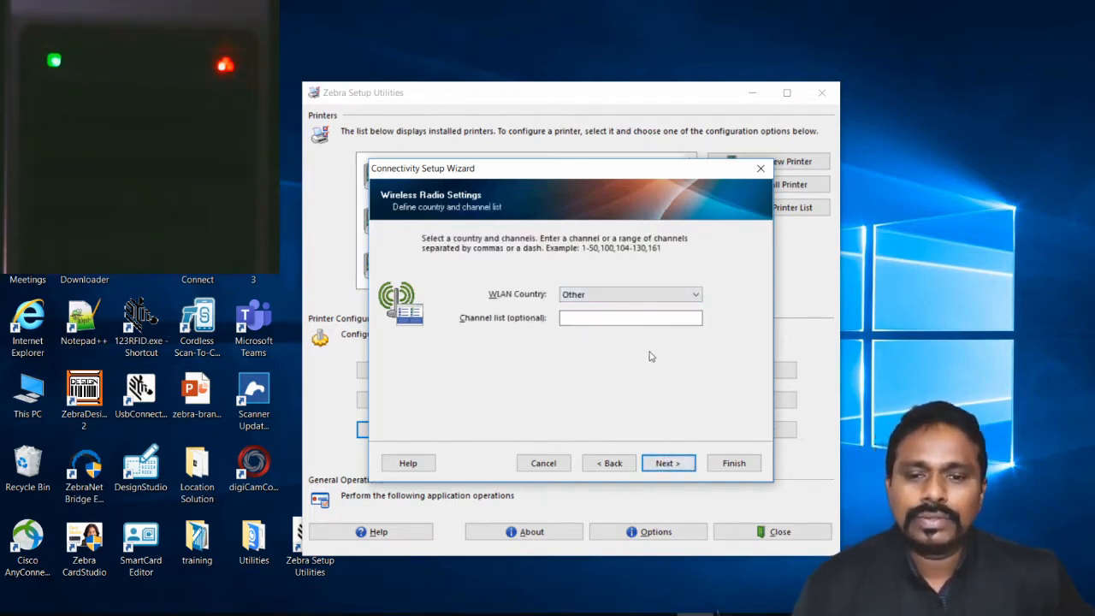
mouse_move(282, 129)
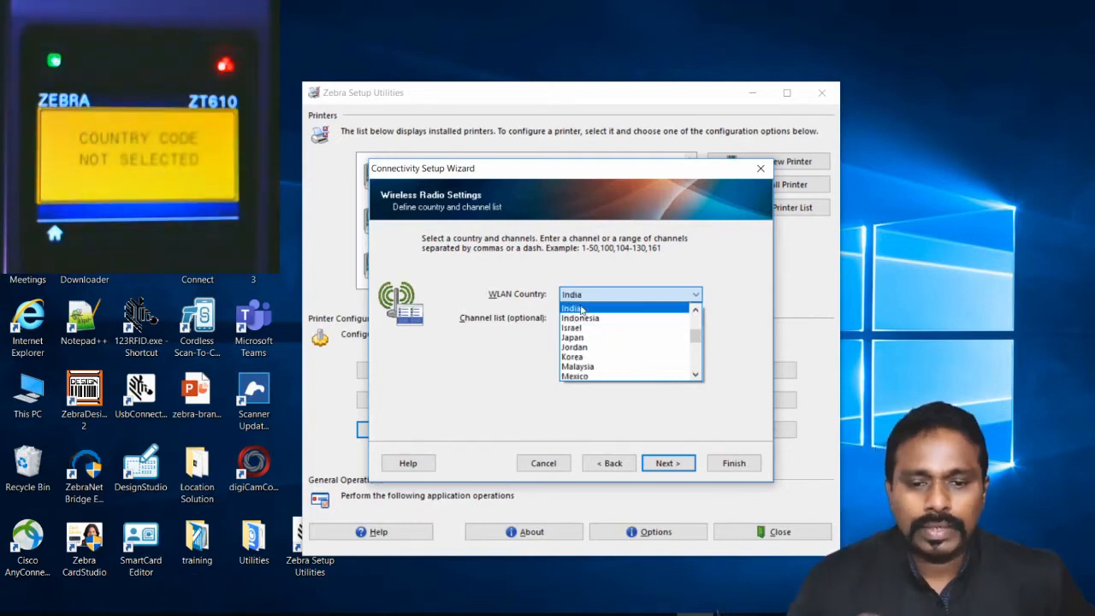
left_click(570, 308)
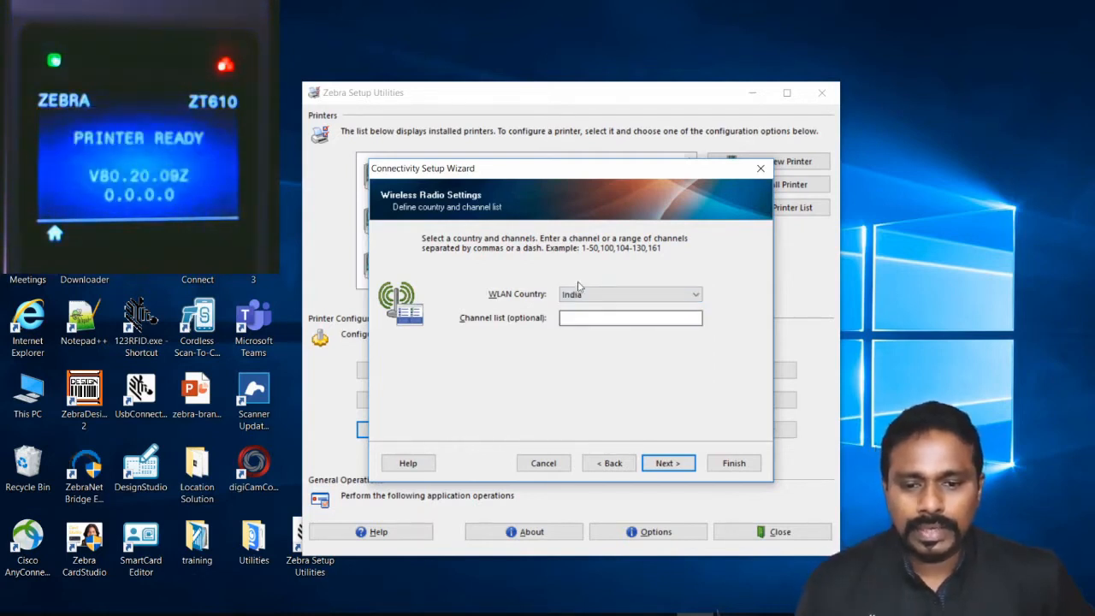
left_click(630, 318)
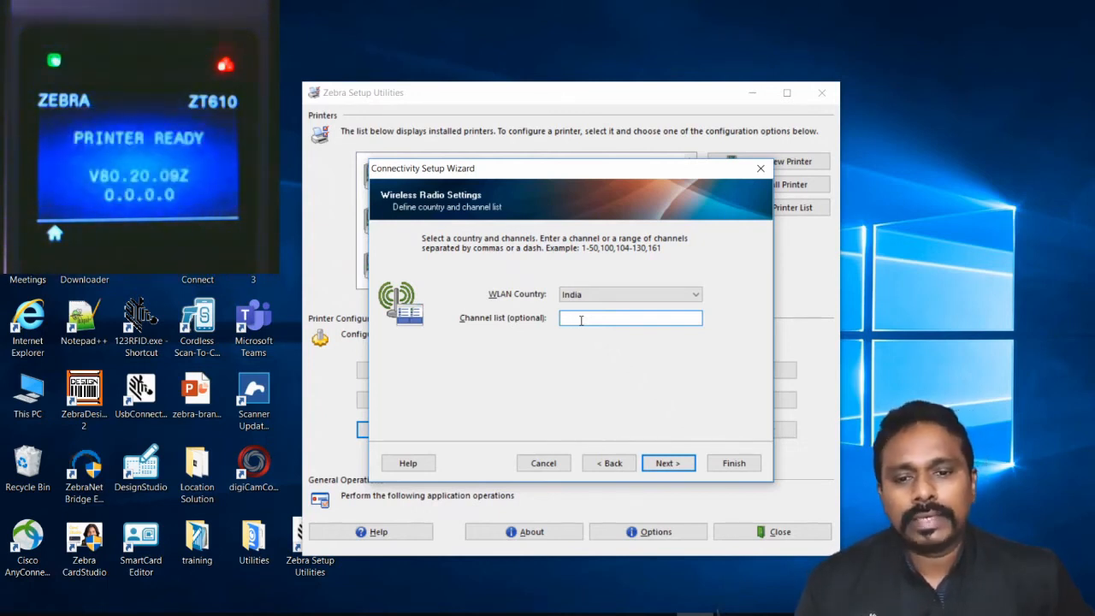
Step: Move to the Wireless Settings page and enter ESSID 24DLINK
left_click(668, 463)
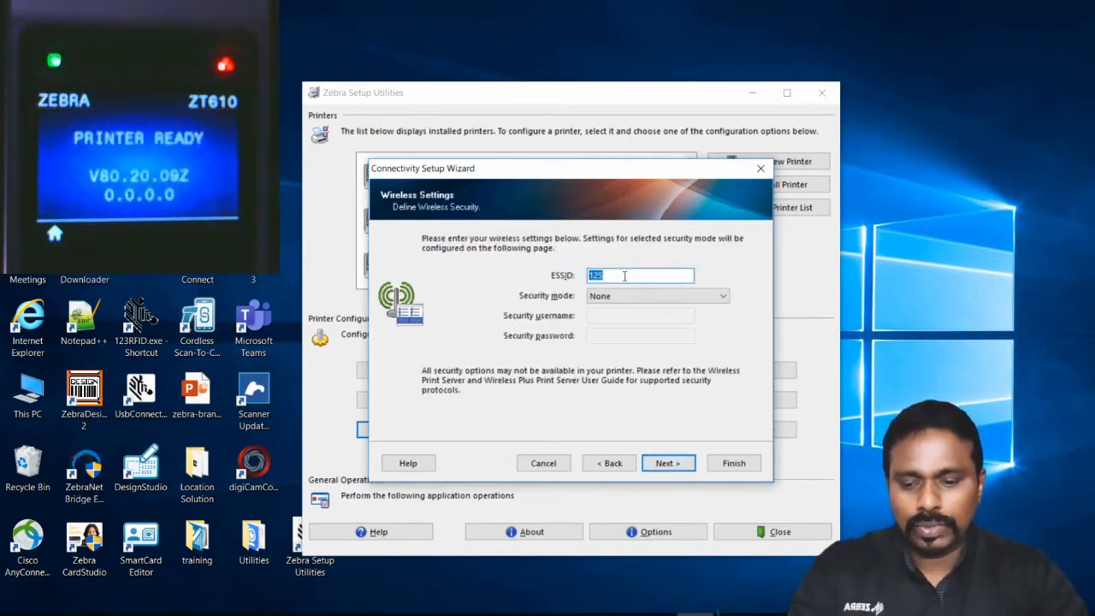
type("24DL")
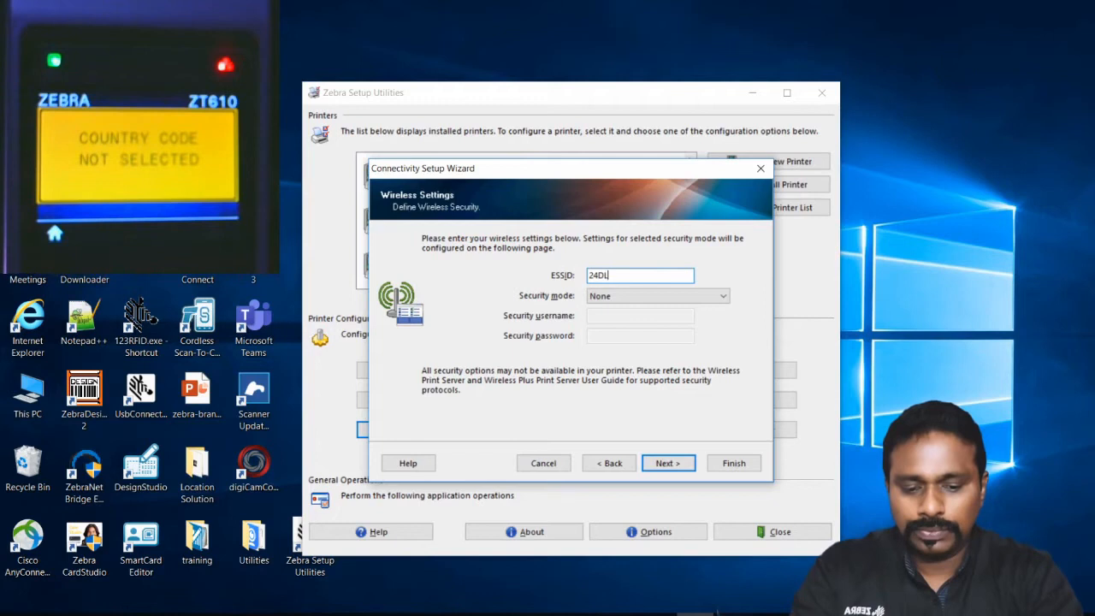
type("INK")
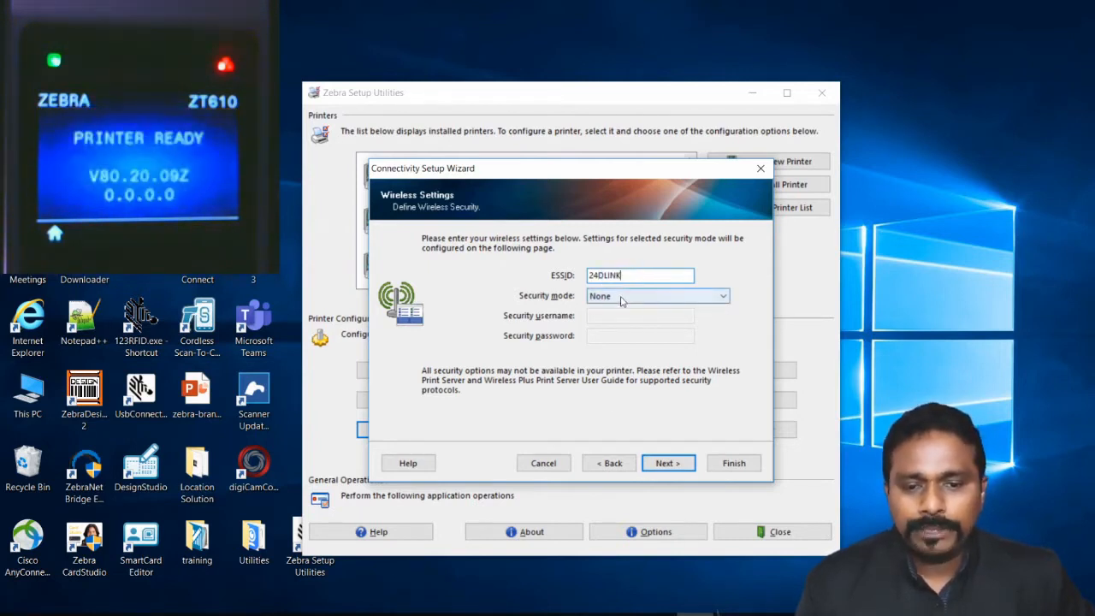
Step: Set the security mode to WPA-PSK/WPA2-PSK and continue to the security settings
left_click(722, 295)
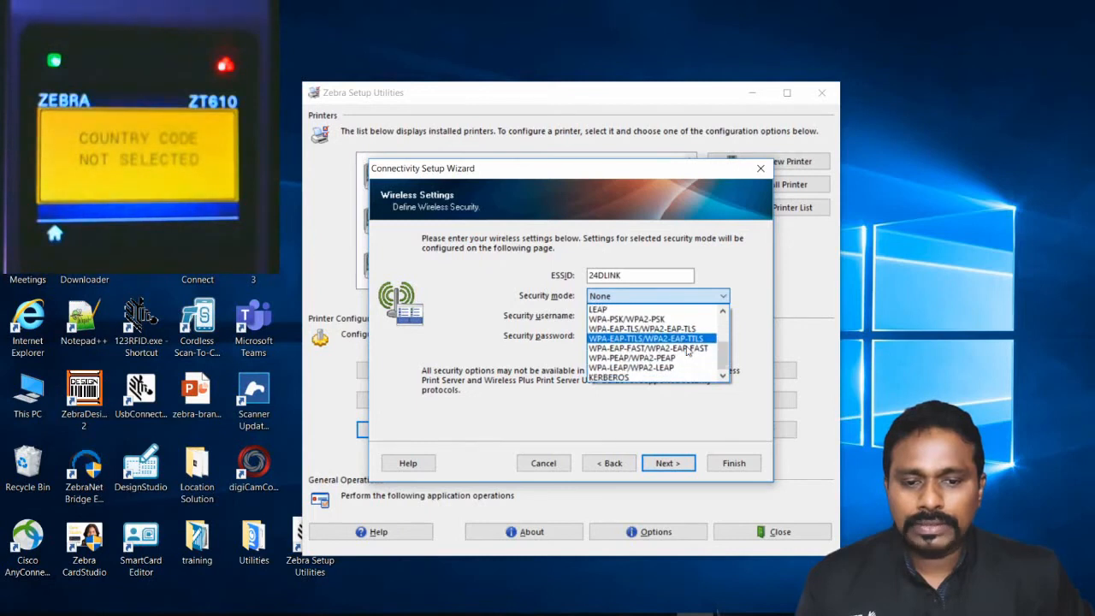
left_click(645, 328)
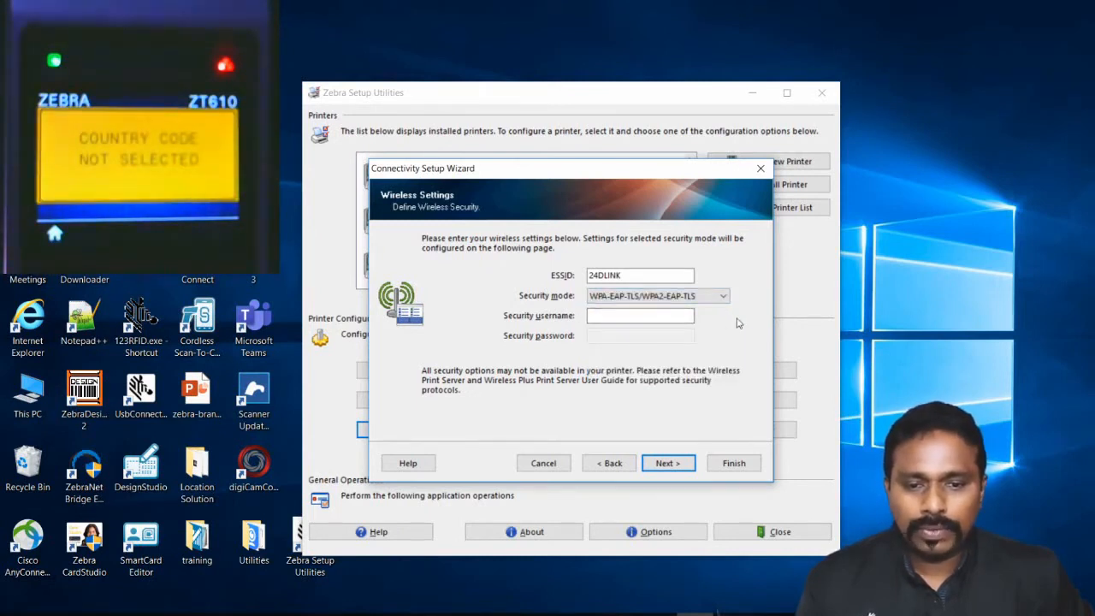
left_click(722, 296)
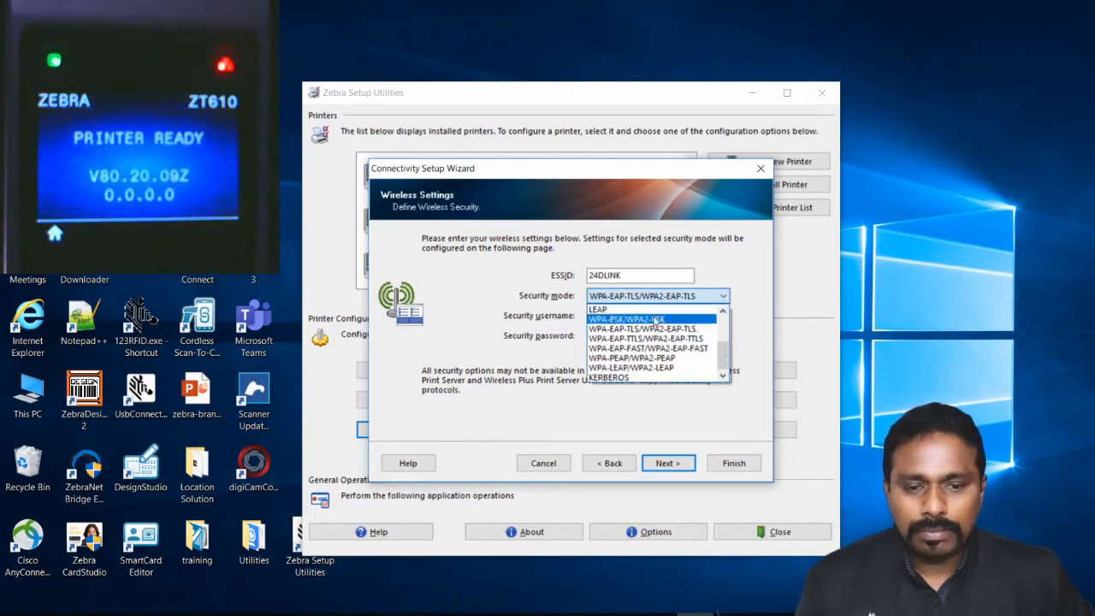
left_click(631, 318)
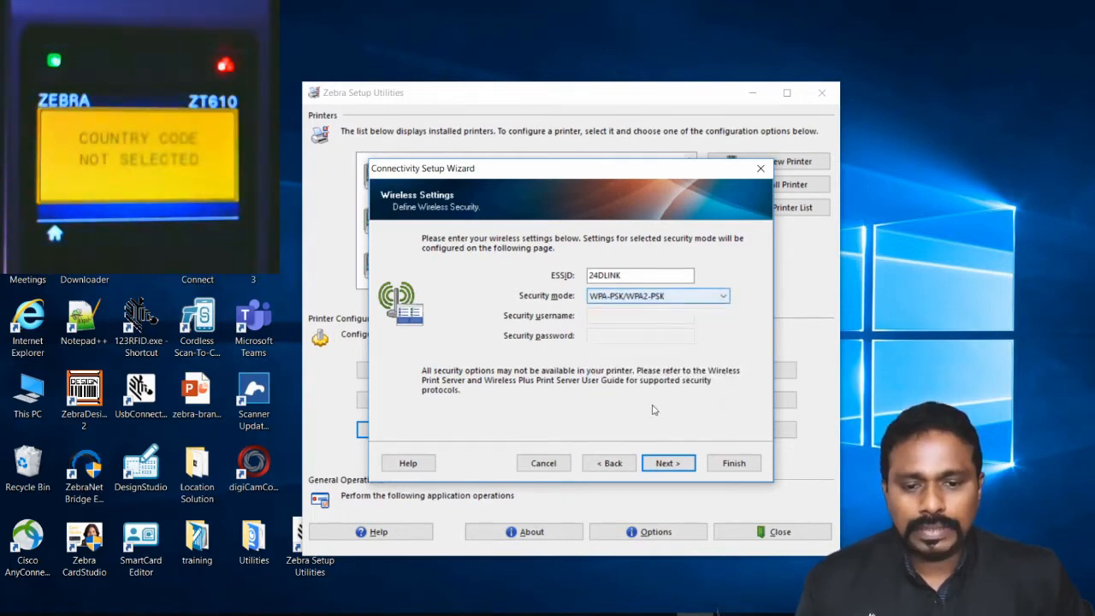
left_click(668, 463)
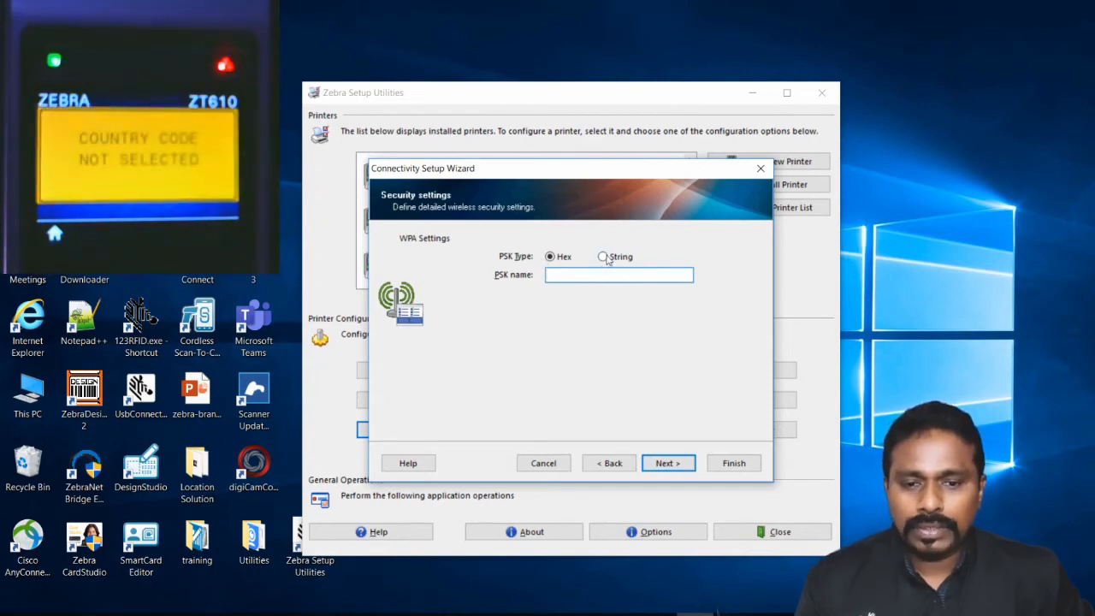
left_click(602, 256)
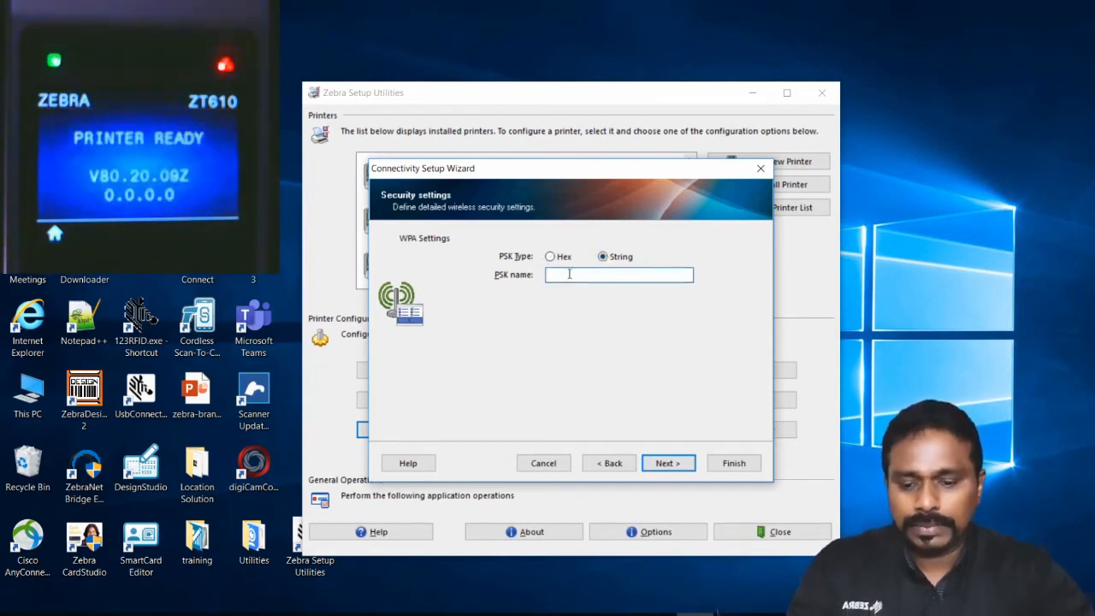
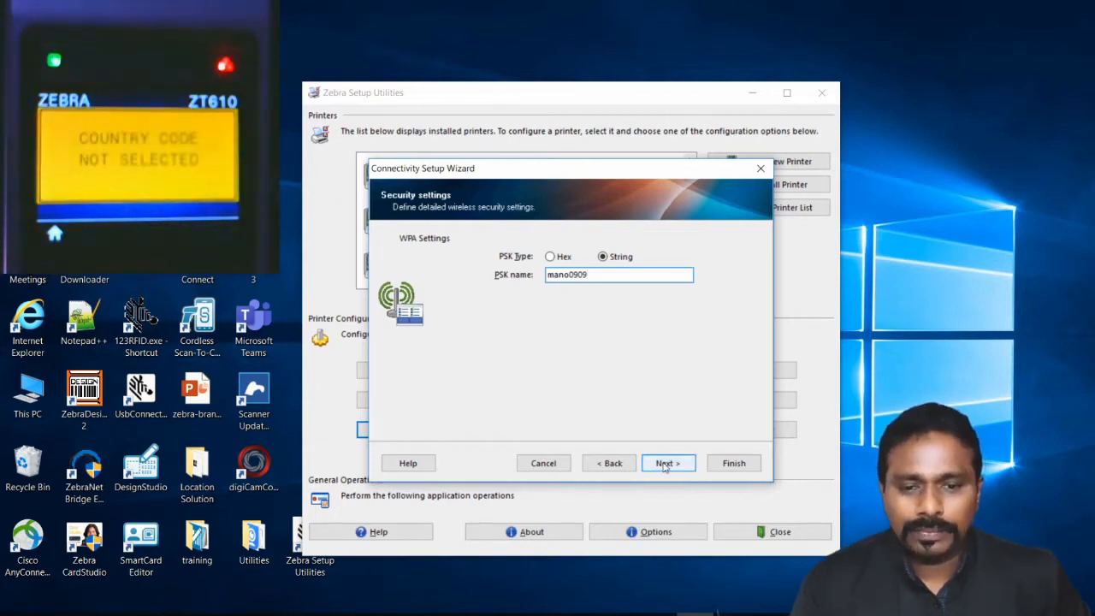
left_click(668, 463)
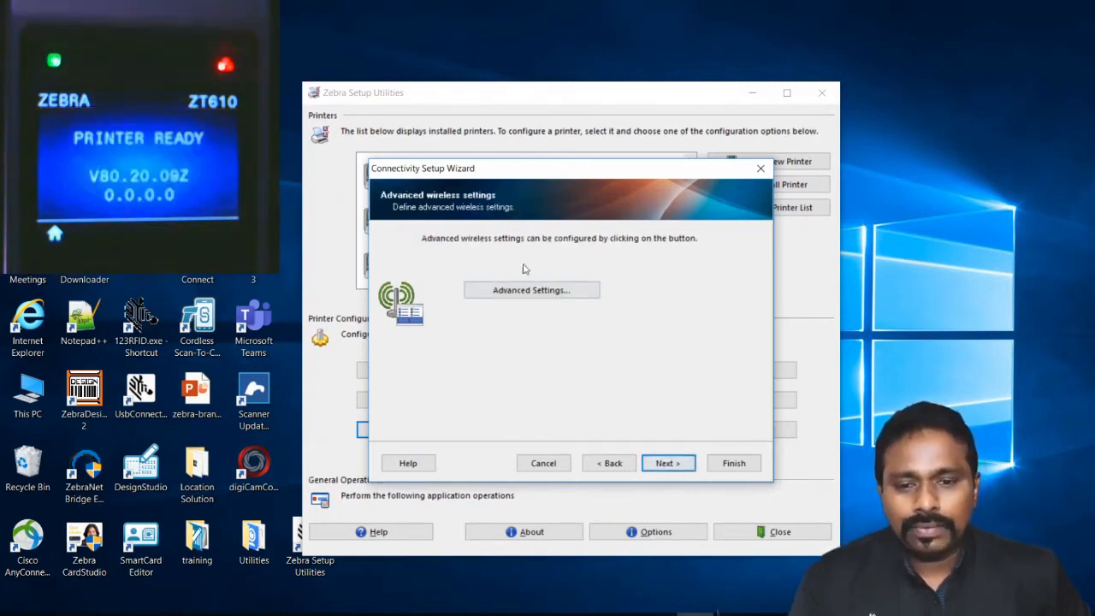
Step: Skip advanced wireless options and scroll through the final command stream
left_click(669, 463)
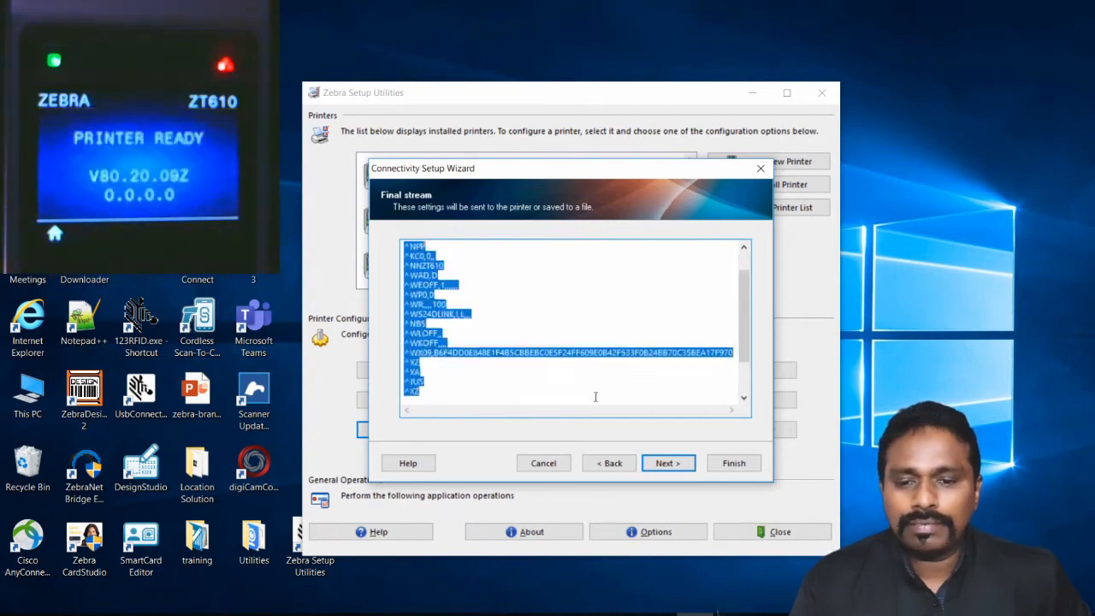
scroll("down", 3)
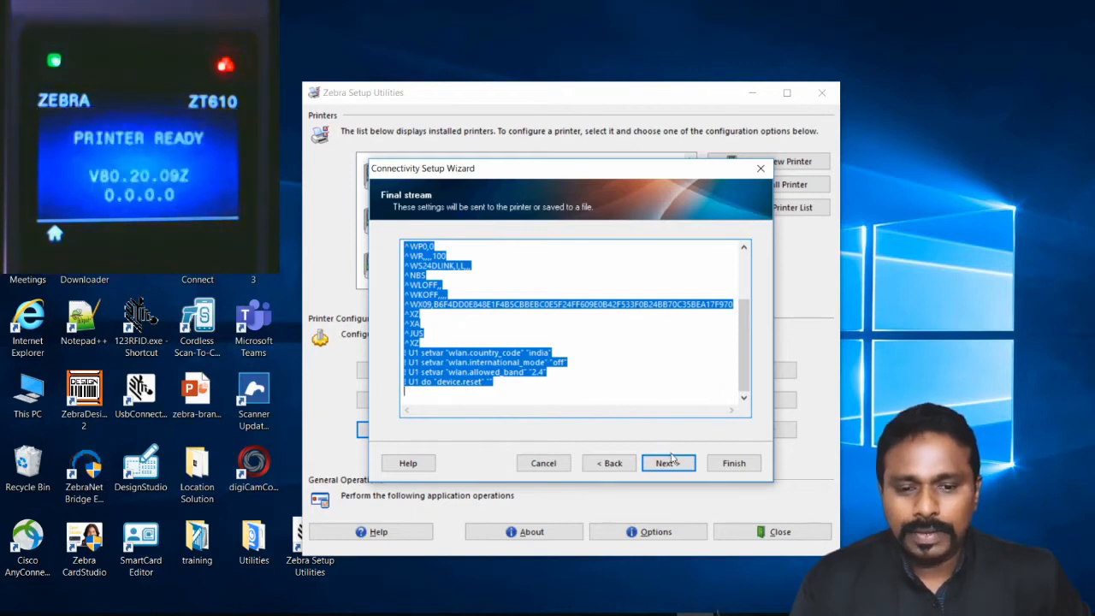
Step: Send the configuration to the ZT610 printer instead of a file, then finish the wizard
left_click(668, 463)
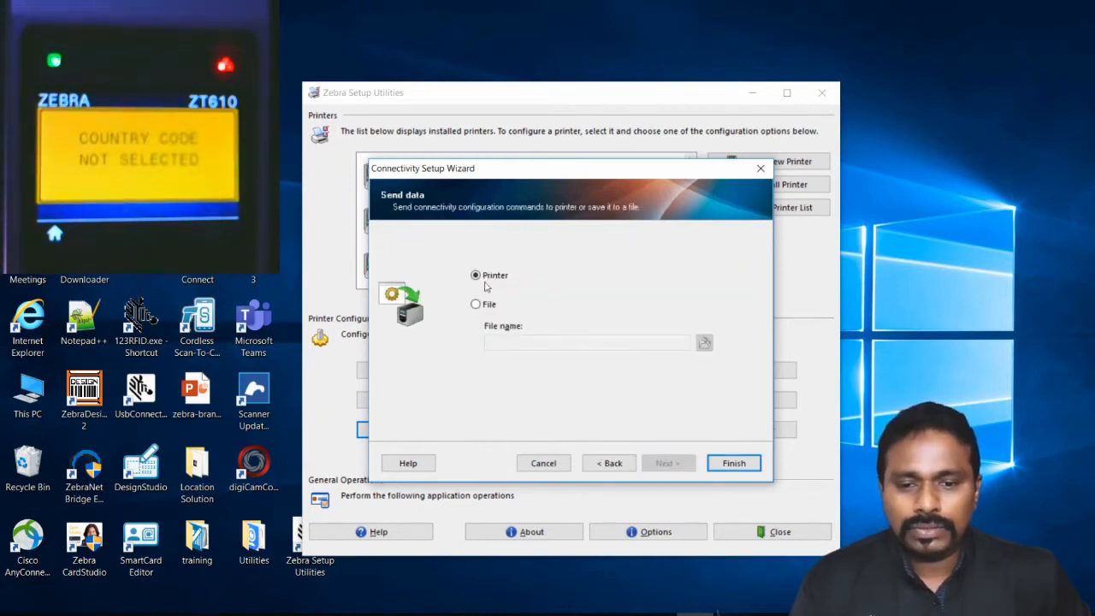
mouse_move(604, 325)
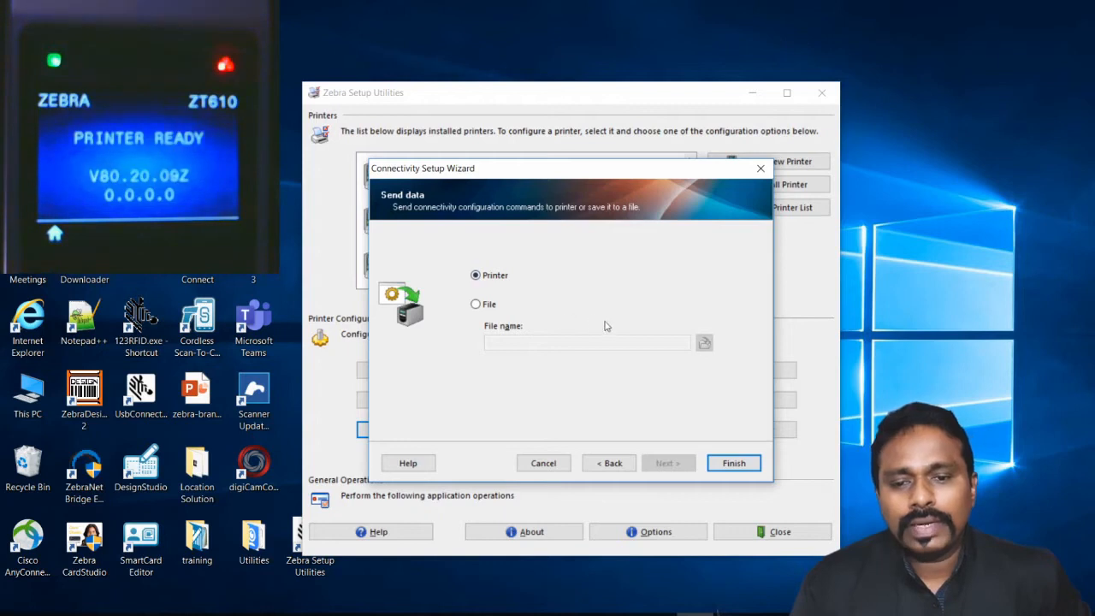
left_click(476, 304)
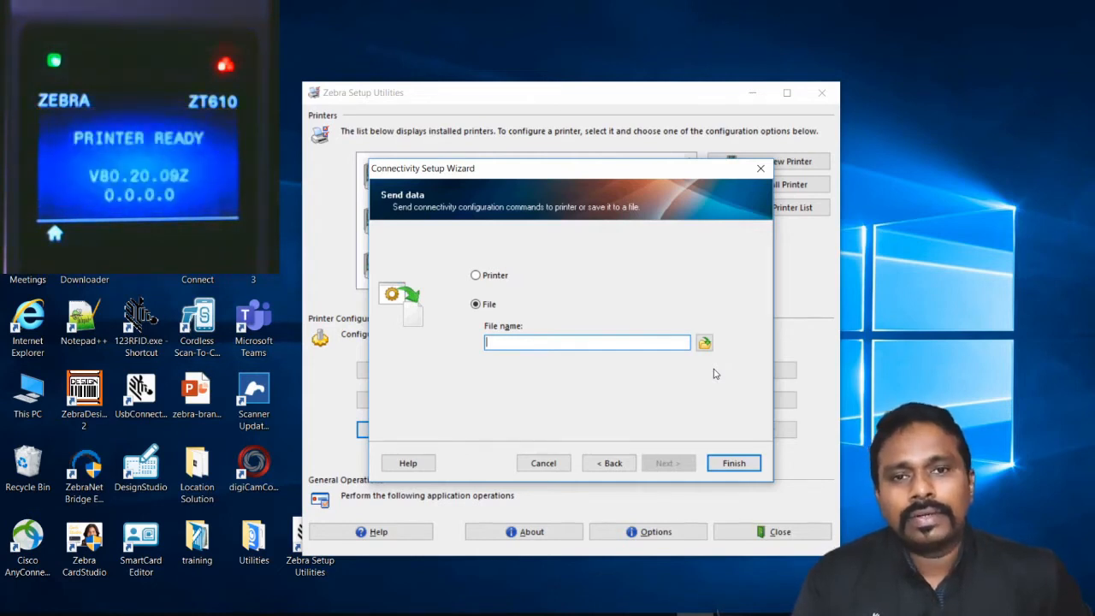
mouse_move(588, 264)
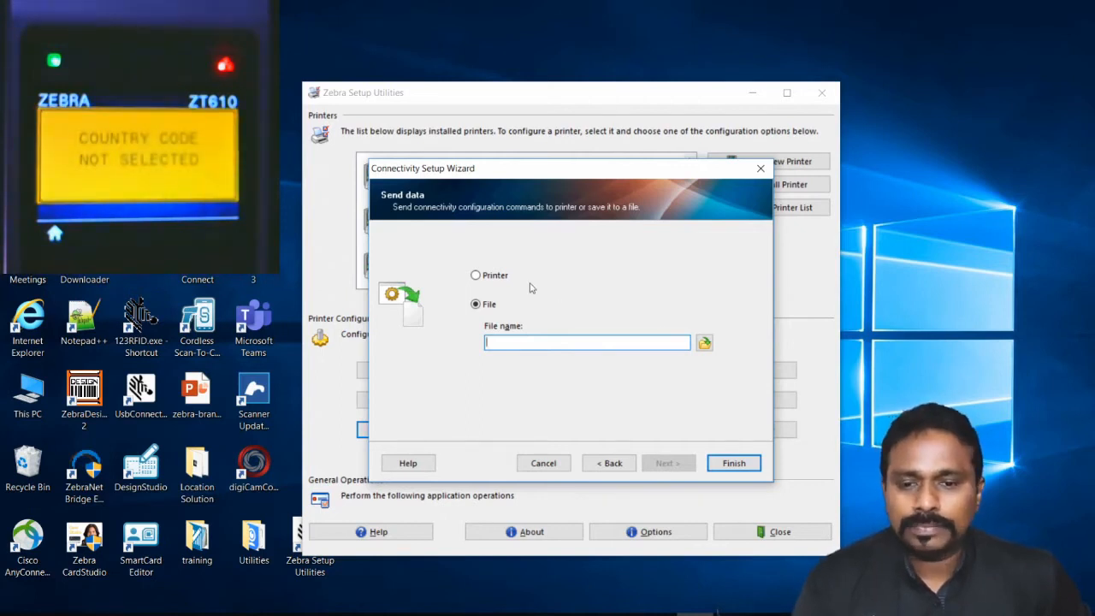
left_click(476, 275)
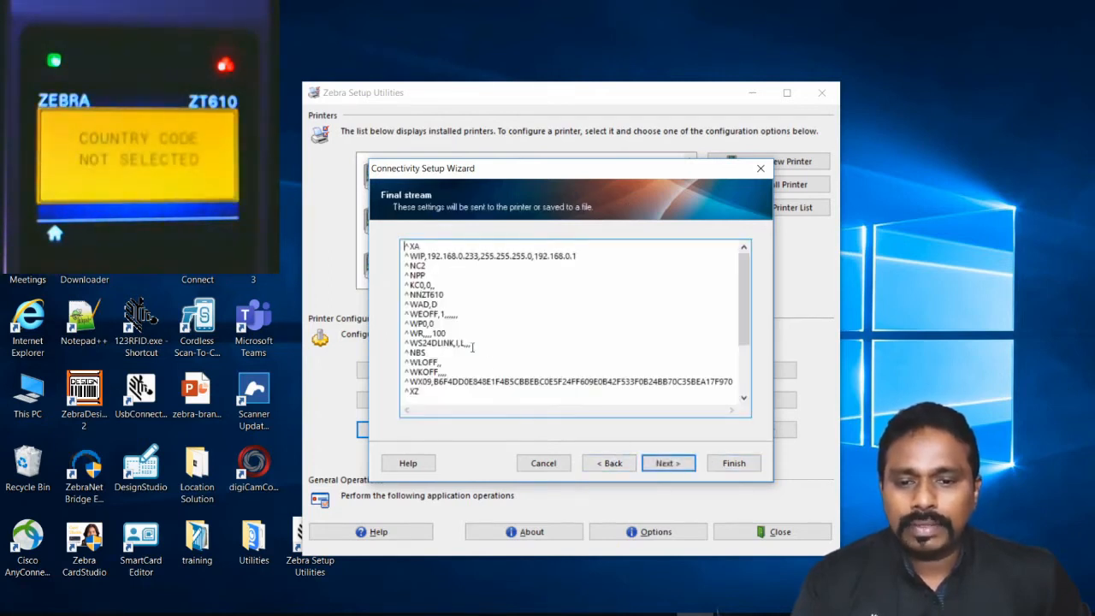
left_click(668, 463)
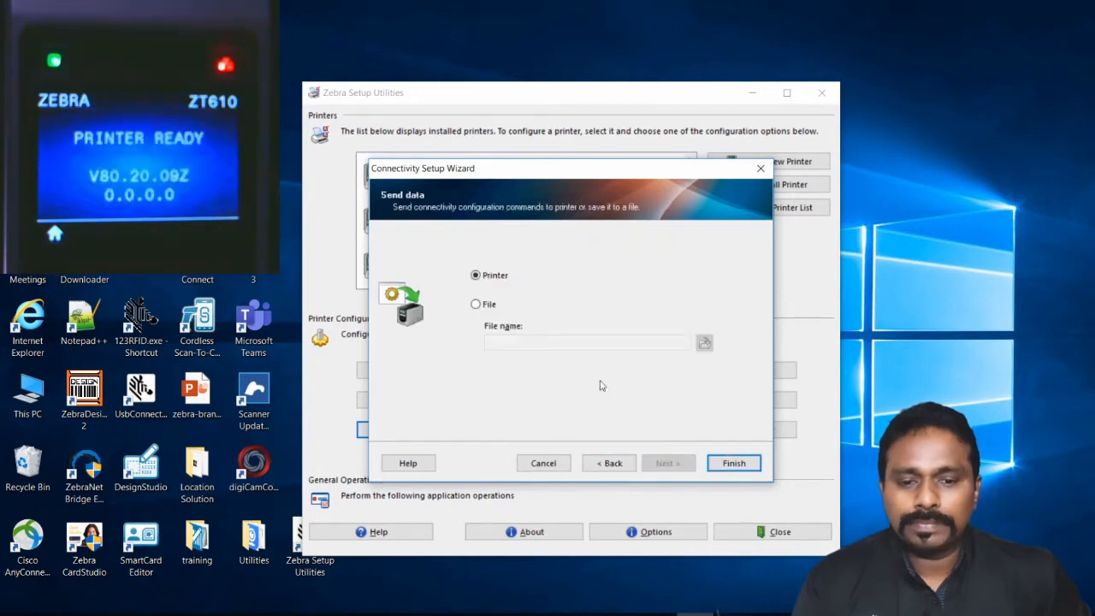
left_click(734, 463)
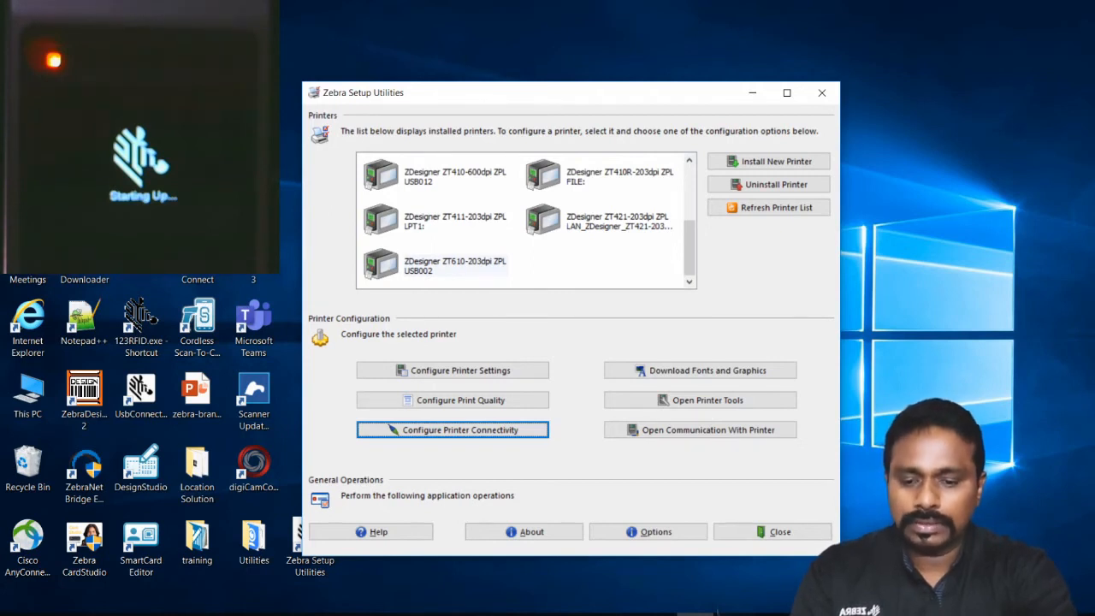
Step: Open Command Prompt and ping the printer at 192.168.0.233
key("Win+r")
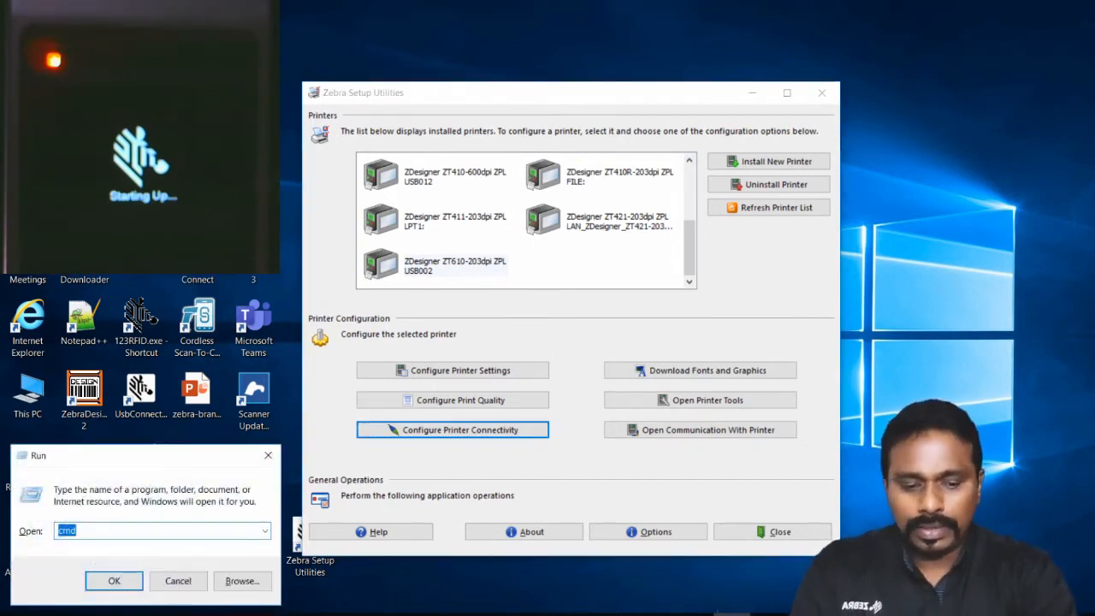
left_click(113, 581)
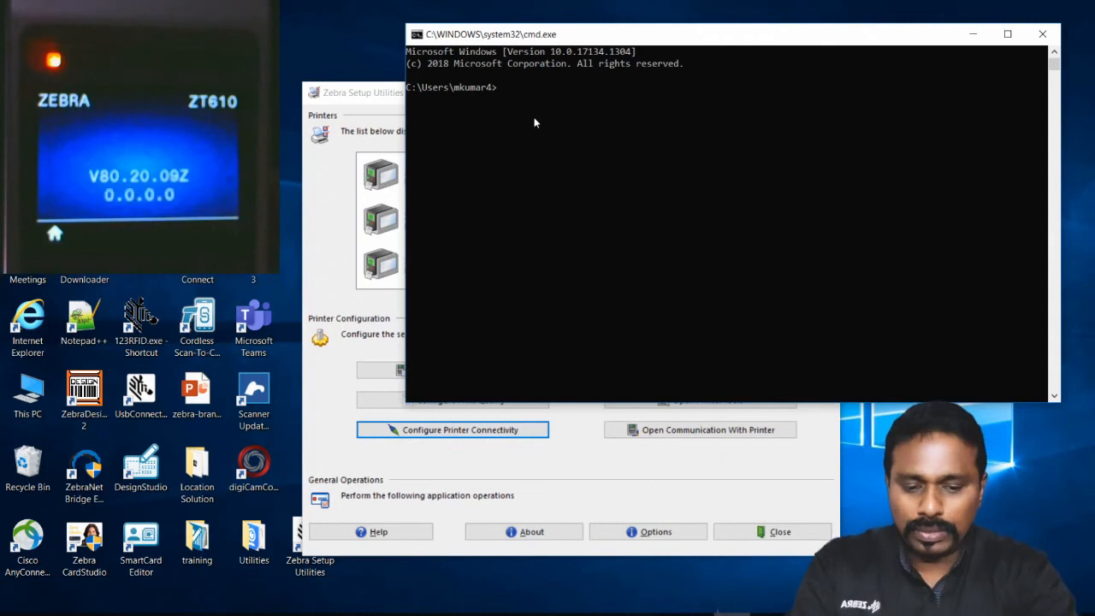
type("ping")
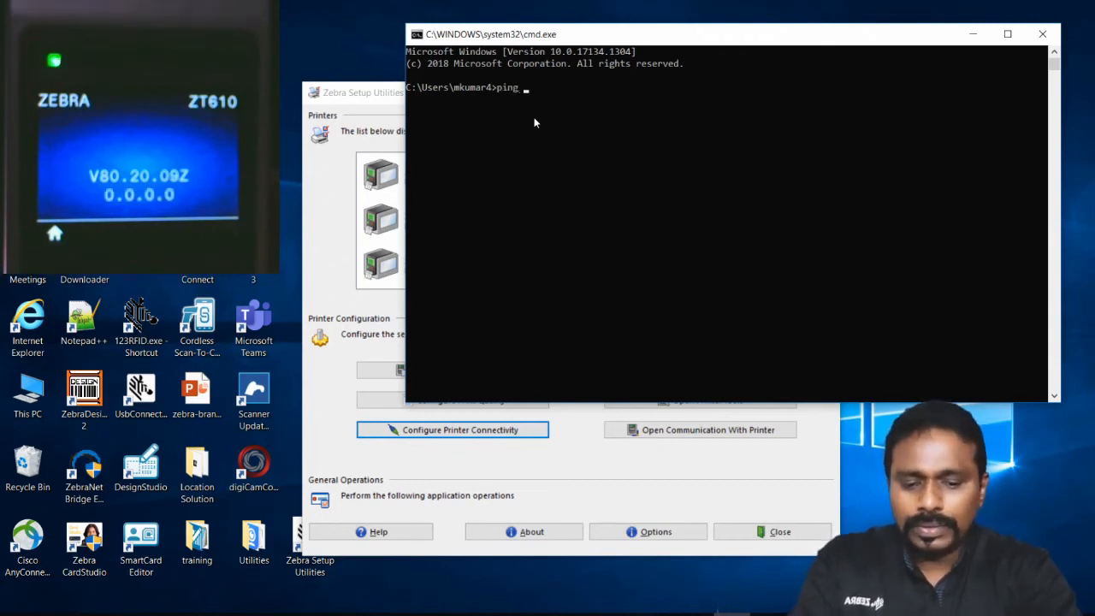
type("19")
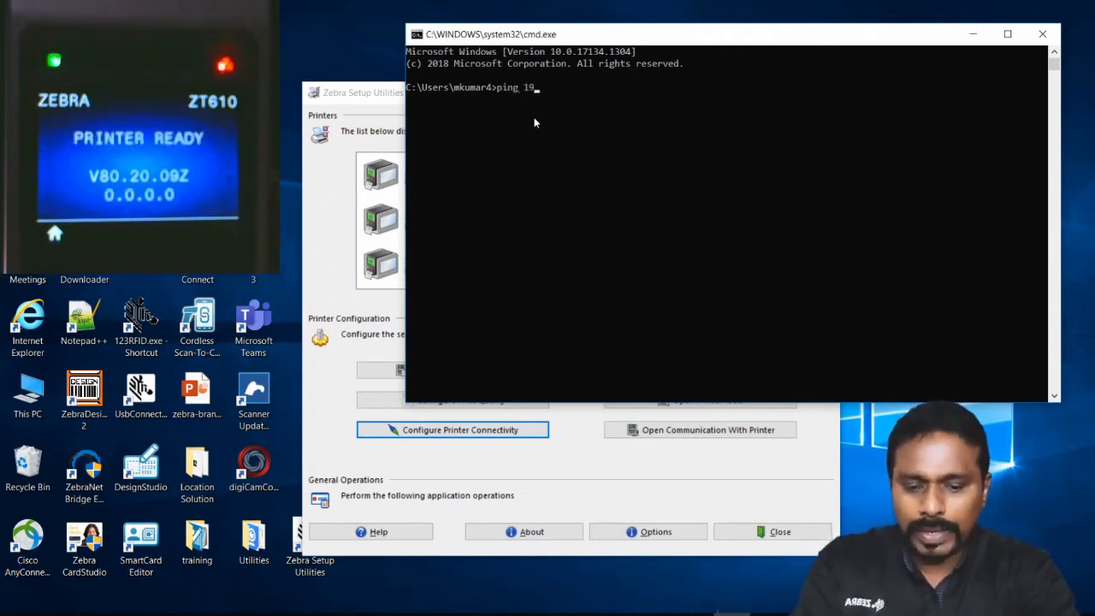
type("2.168.0.233")
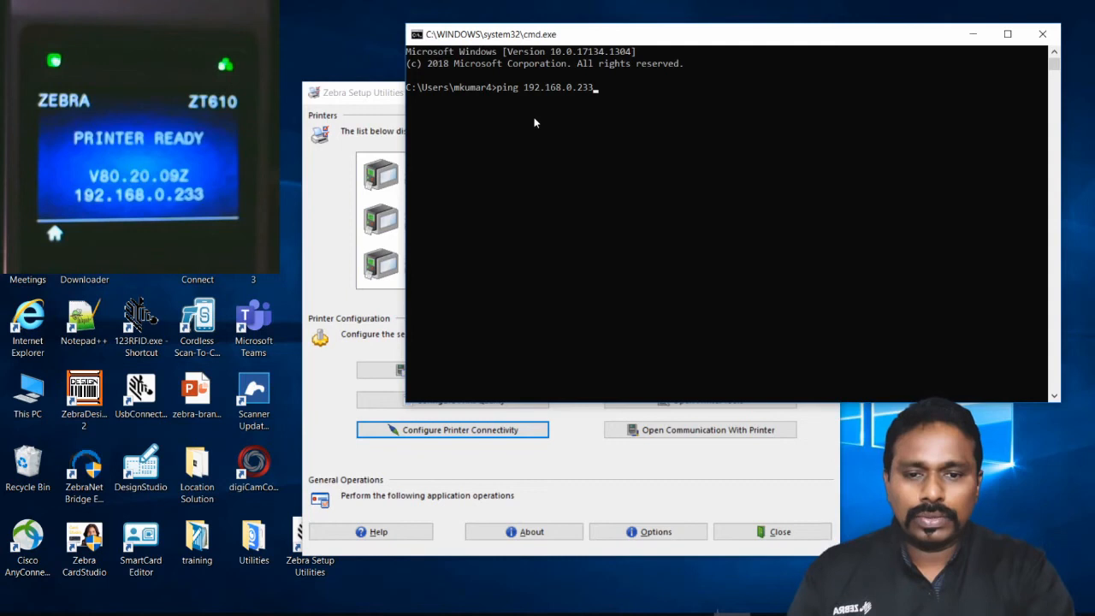
key("Return")
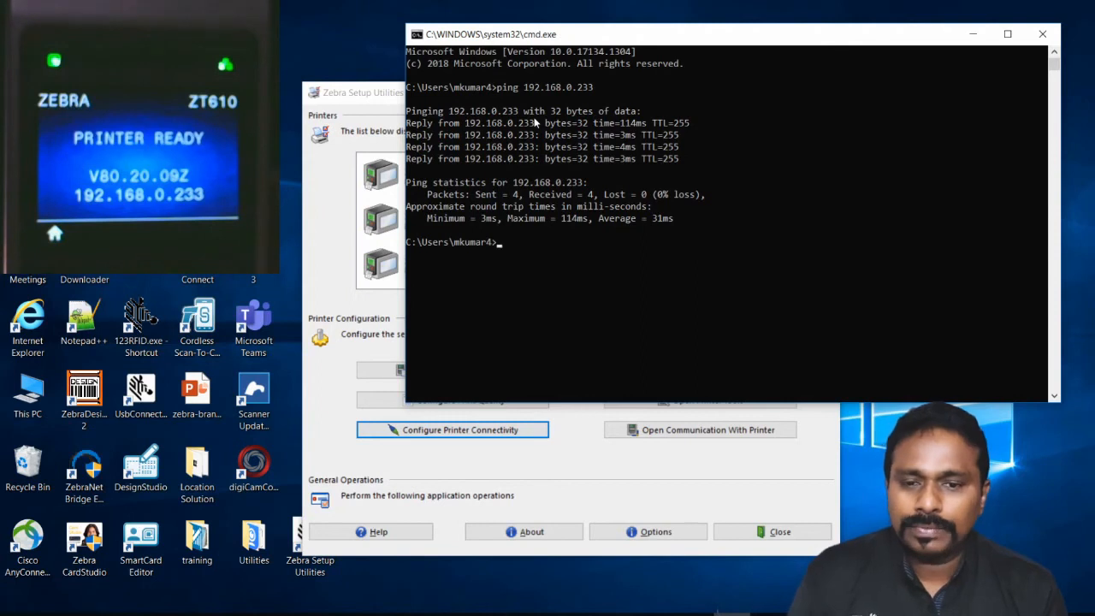
mouse_move(621, 66)
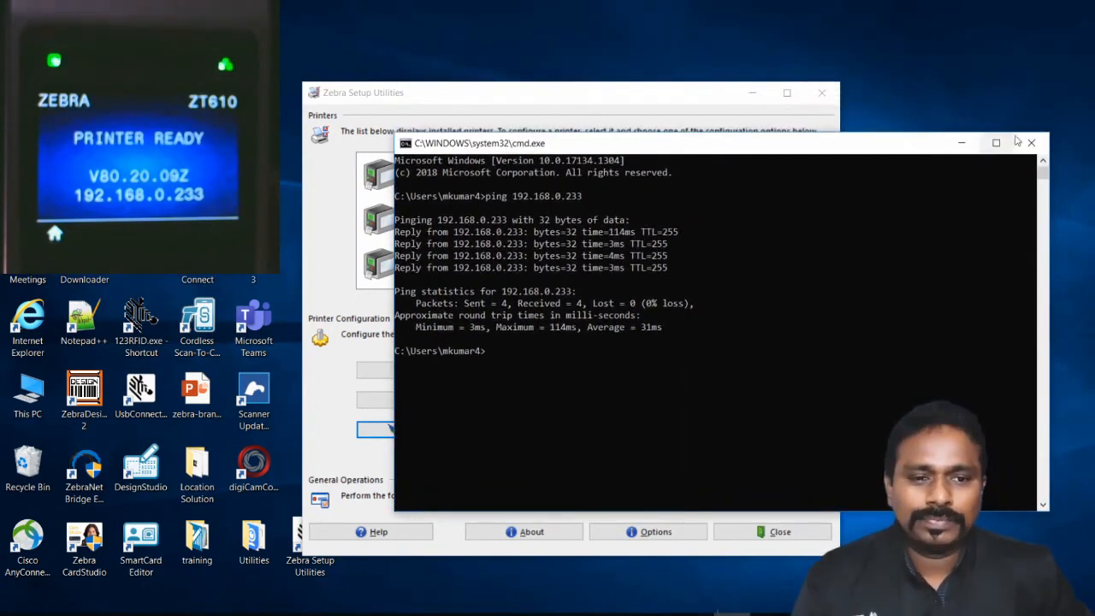
Step: Close the Command Prompt window to return to Zebra Setup Utilities
left_click(1032, 143)
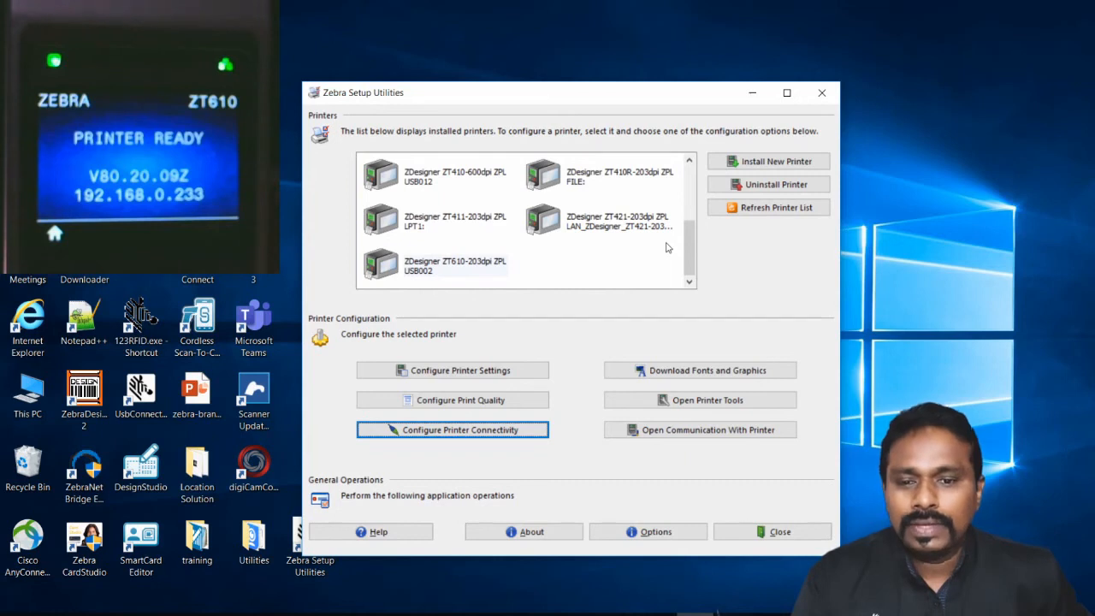
mouse_move(507, 149)
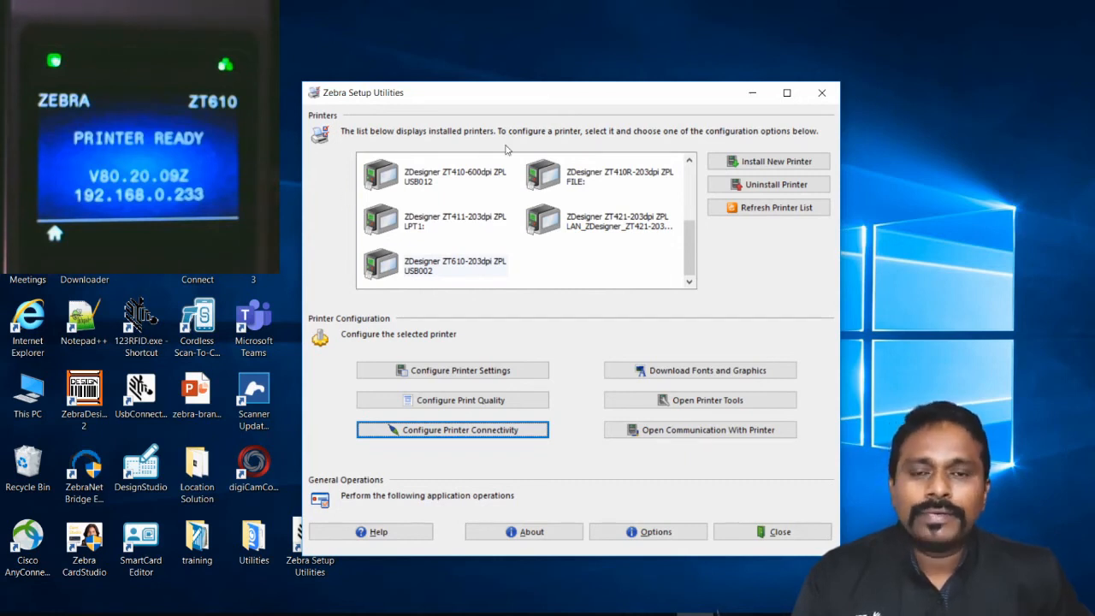